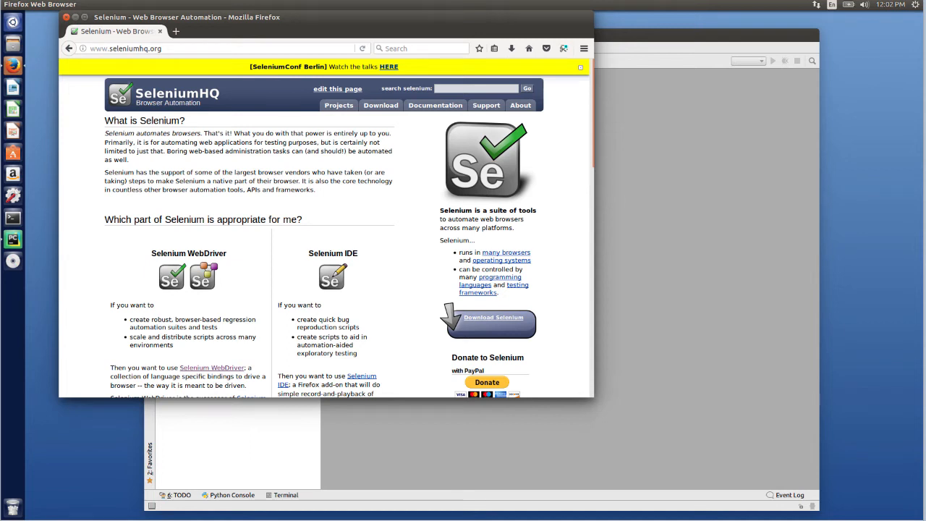
mouse_move(66, 94)
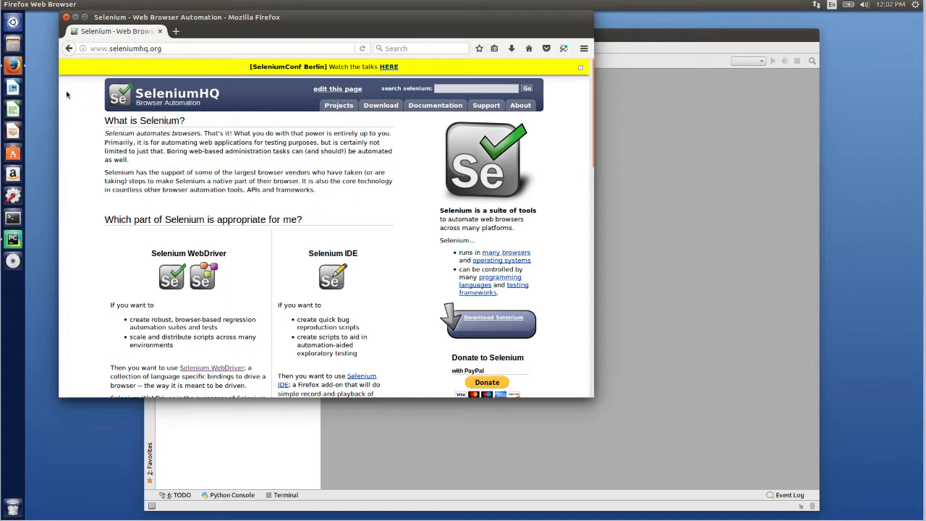
mouse_move(46, 80)
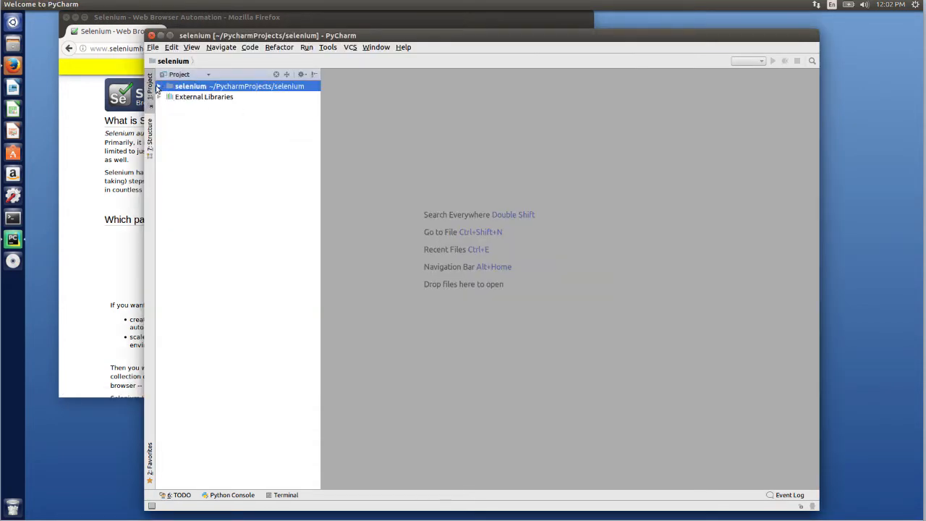
Create a new Python file named main in the selenium project and show the built-in terminal.
right_click(239, 87)
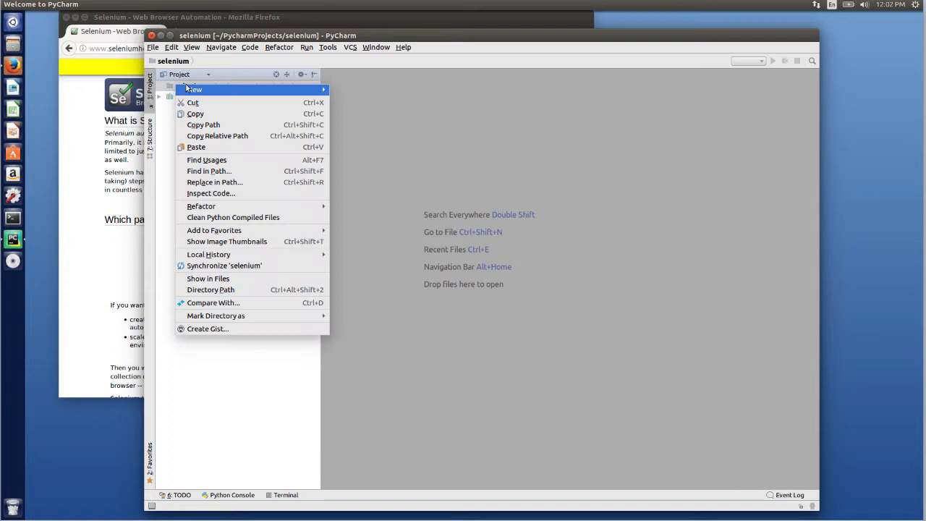
left_click(194, 90)
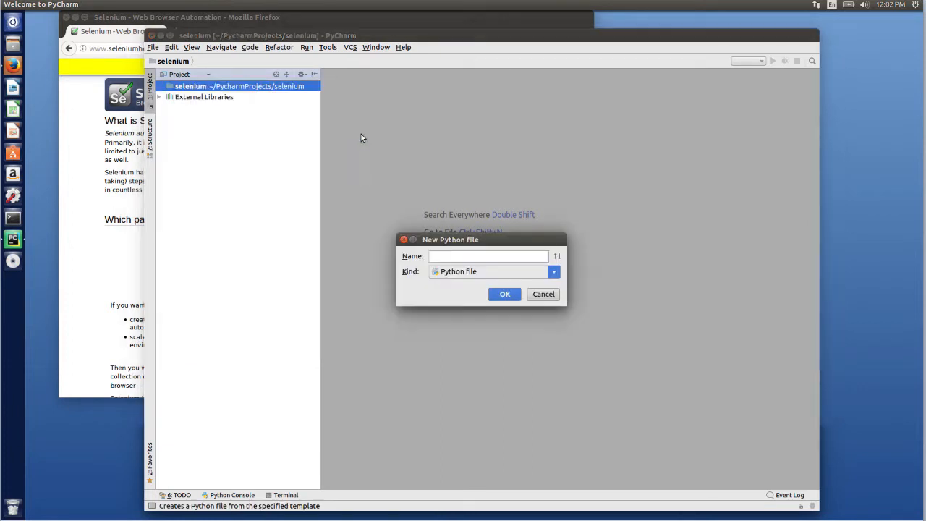
type("mai")
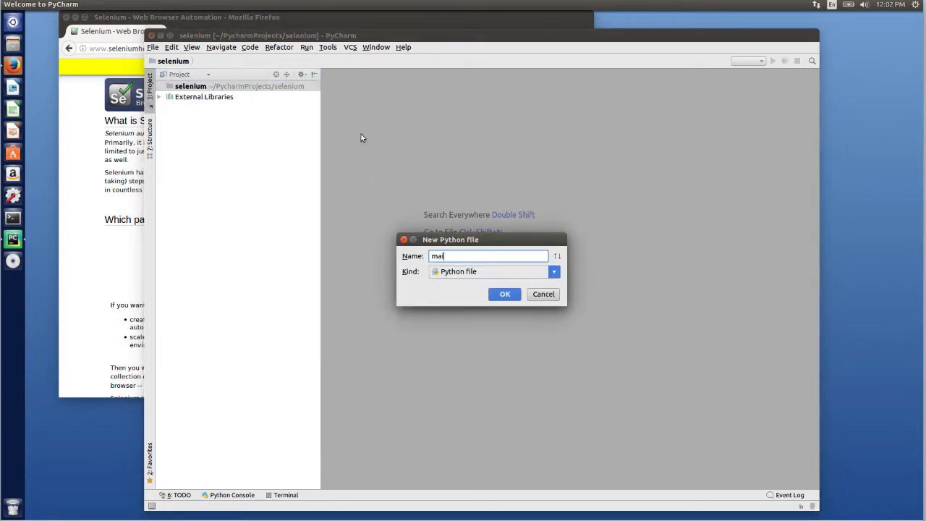
type("n")
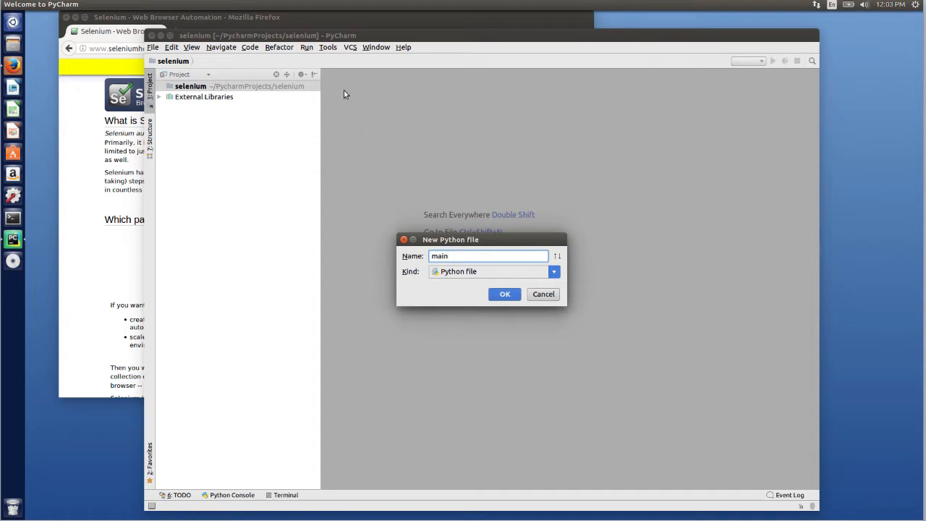
left_click(504, 294)
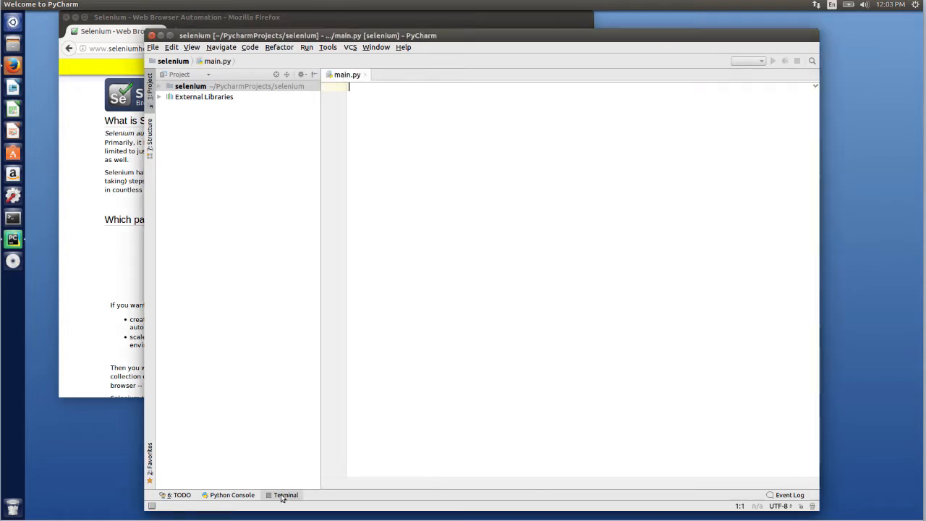
left_click(281, 495)
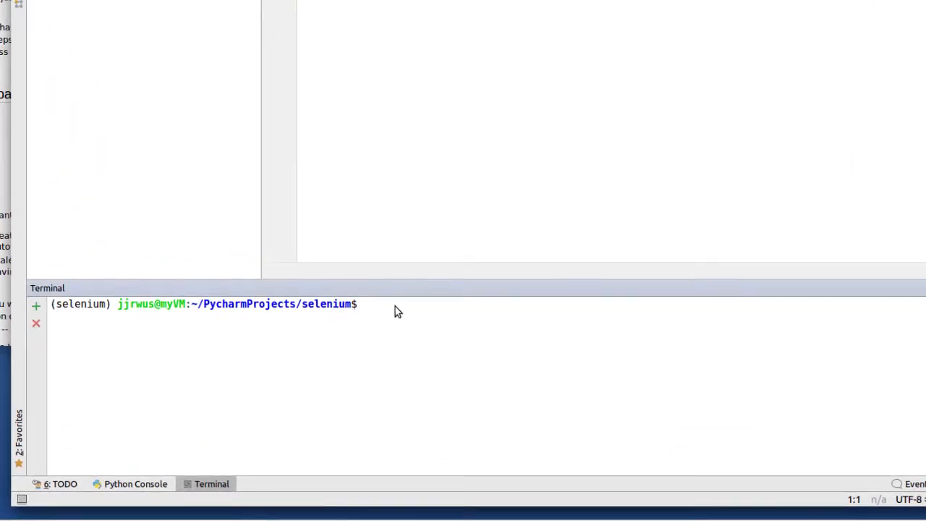
Run 'pip3 install -U selenium' in the terminal to install Selenium into the project environment.
type("pi")
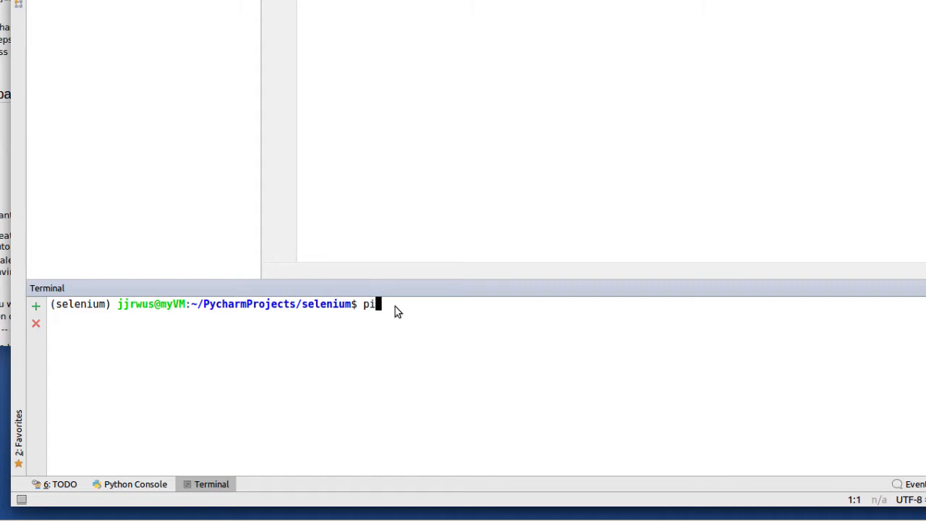
type("p3")
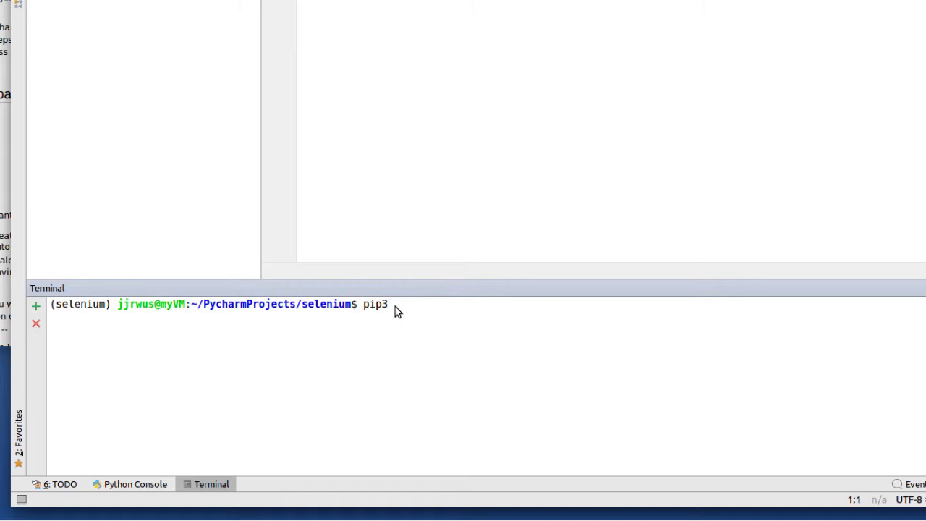
type("install")
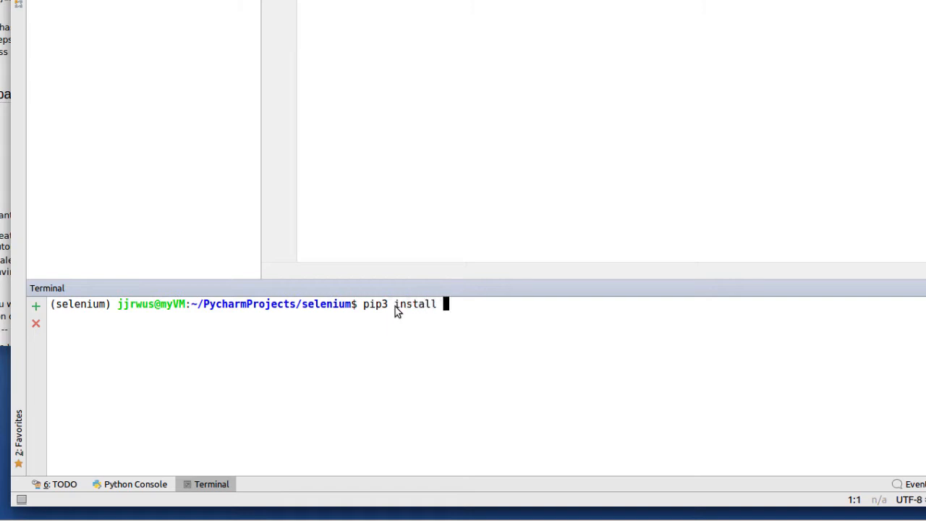
type("-U")
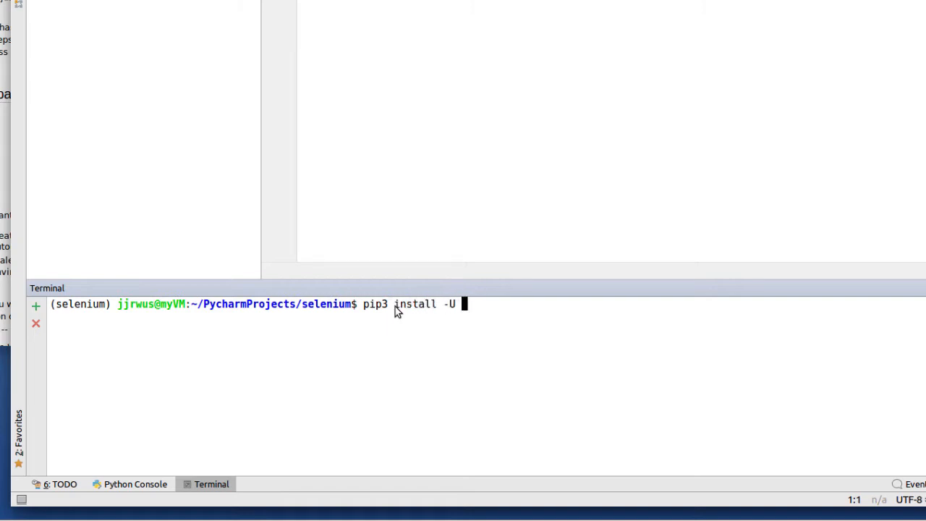
type("sele")
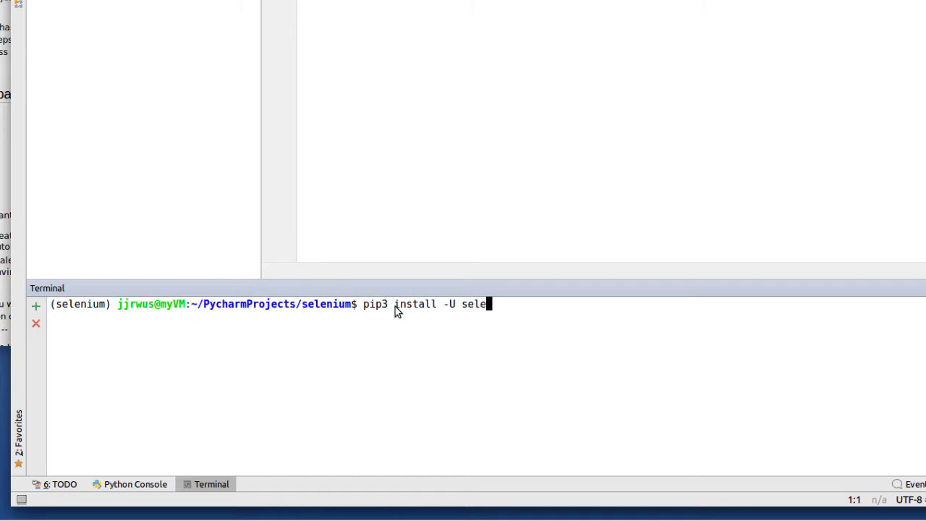
type("iu")
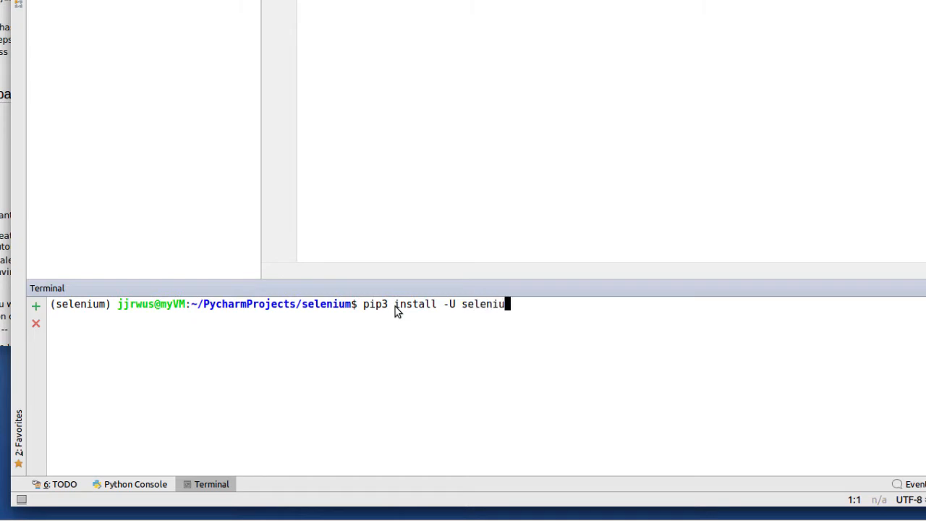
key("Return")
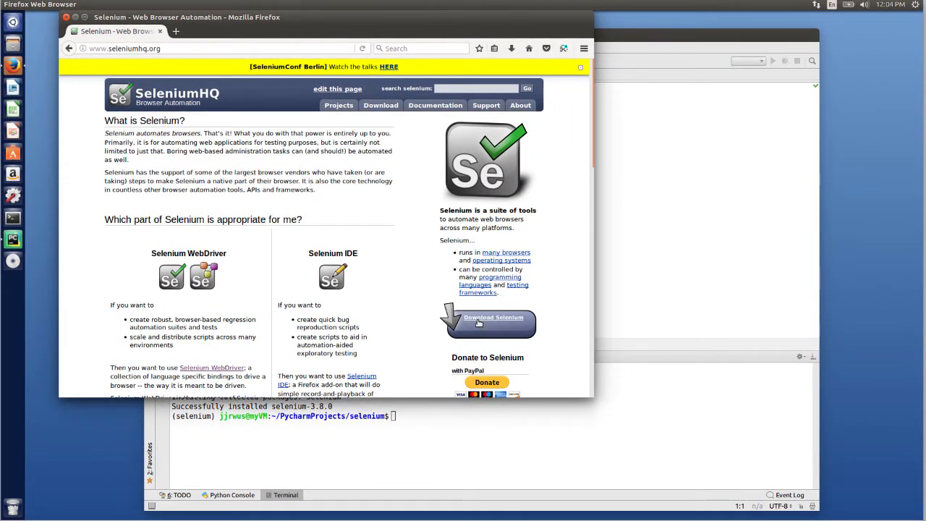
Follow the Selenium downloads link to the PyPI page and scroll to the Drivers section.
left_click(488, 322)
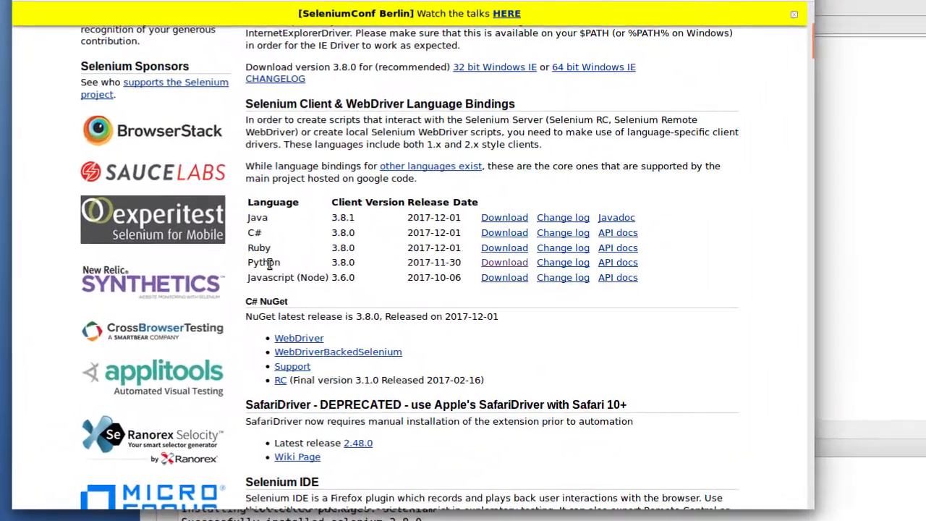
mouse_move(503, 262)
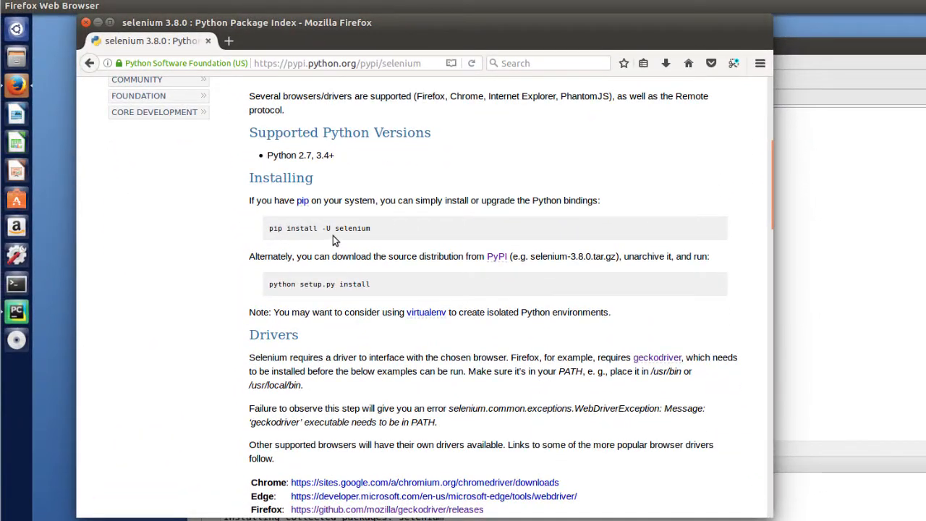
scroll("down", 3)
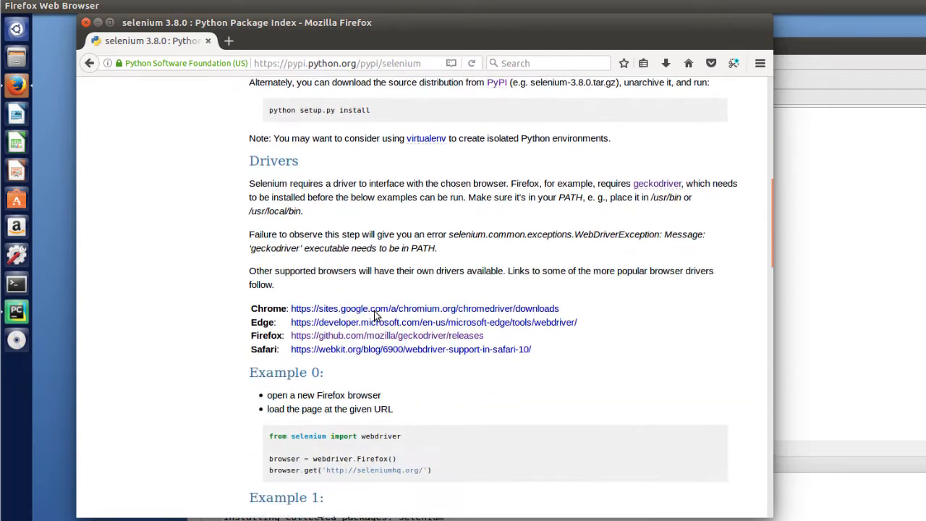
scroll("down", 3)
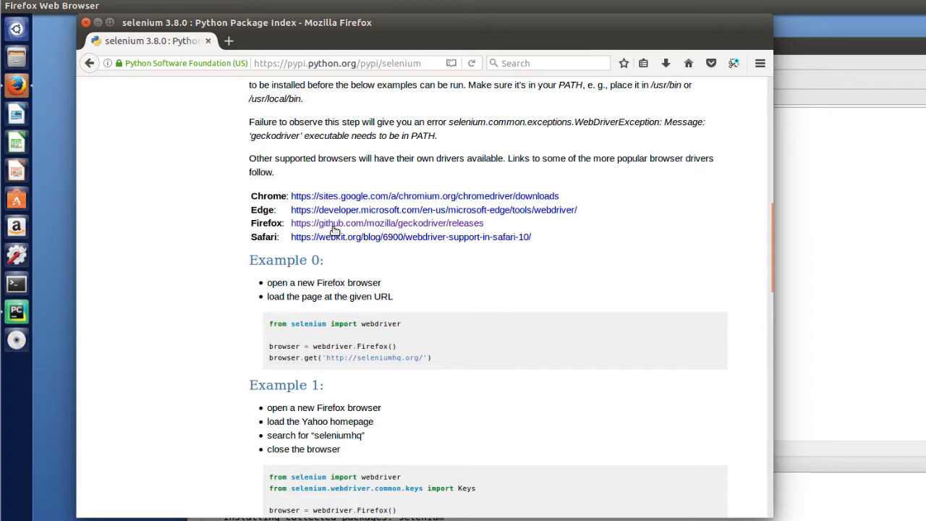
Go to the geckodriver GitHub releases page from the Firefox driver link and scroll to the assets.
left_click(386, 223)
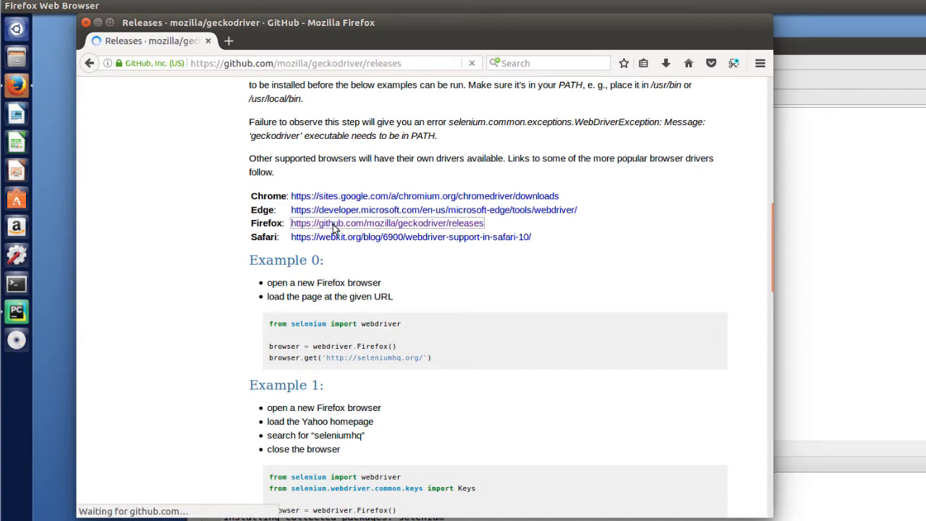
left_click(386, 222)
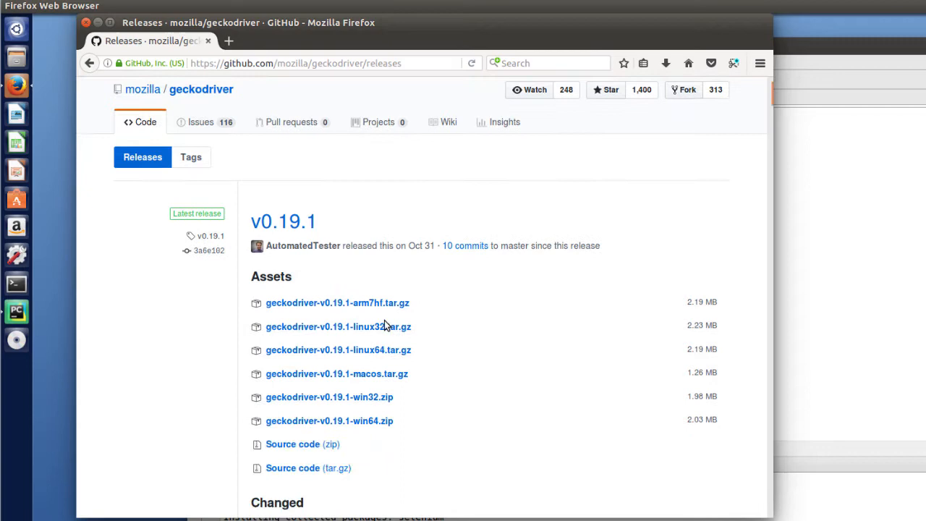
scroll("down", 3)
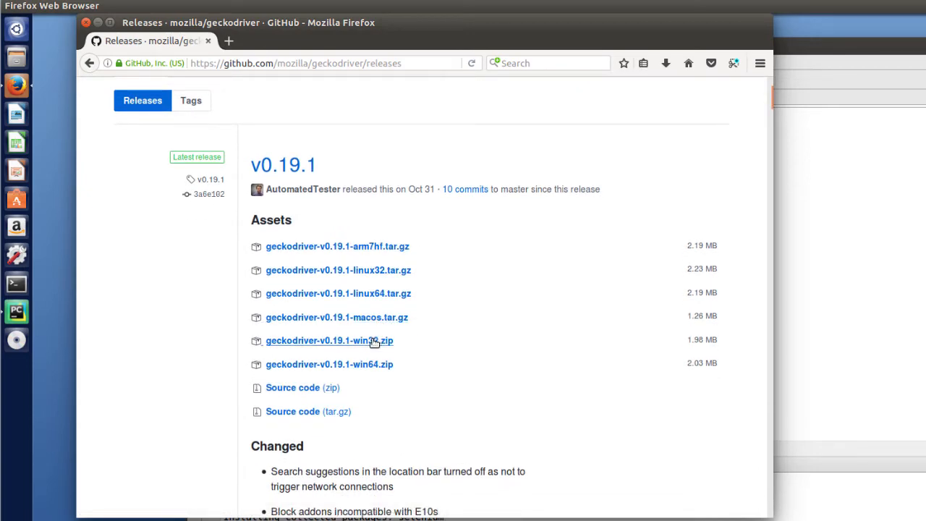
mouse_move(359, 359)
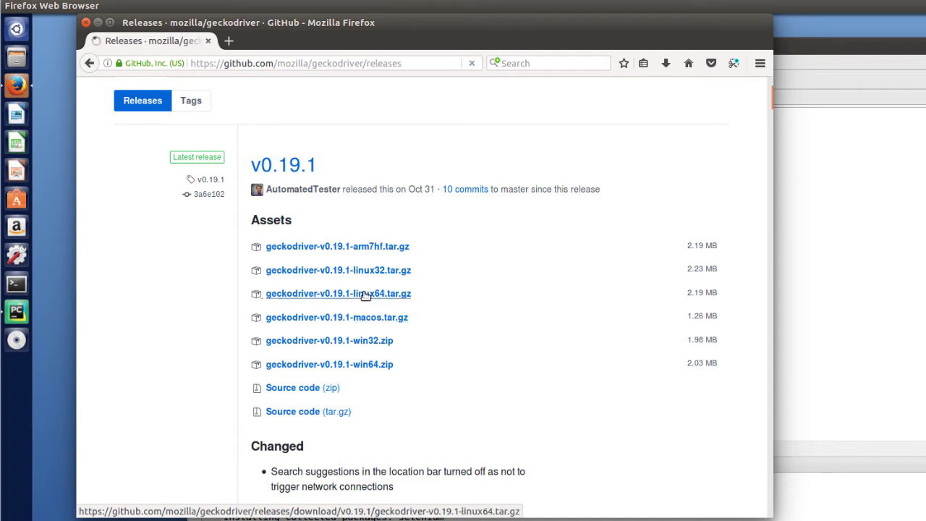
Download geckodriver-v0.19.1-linux64.tar.gz, save it to disk and show it in the Downloads folder.
left_click(339, 292)
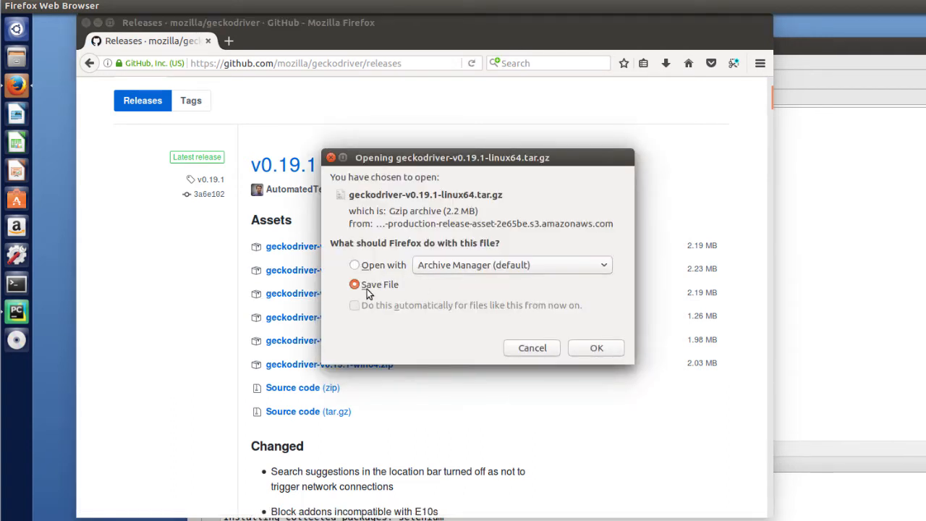
left_click(596, 347)
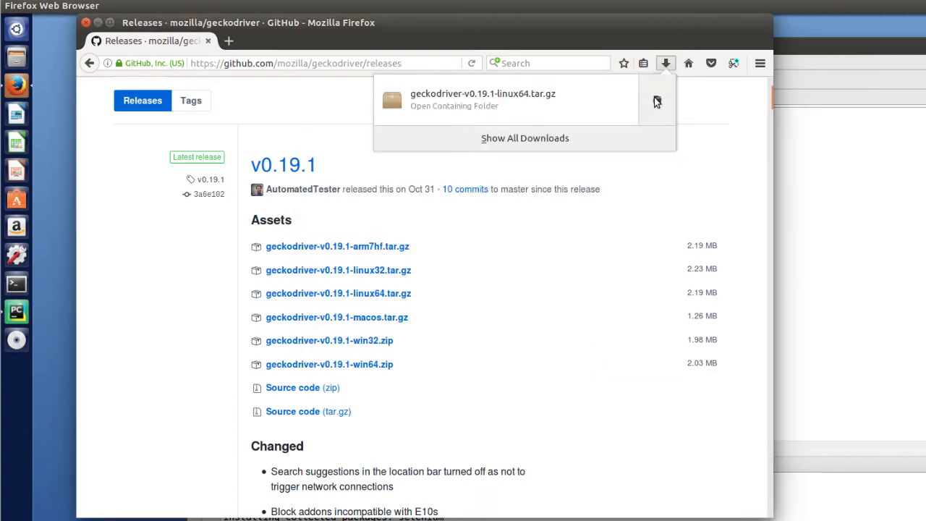
left_click(454, 99)
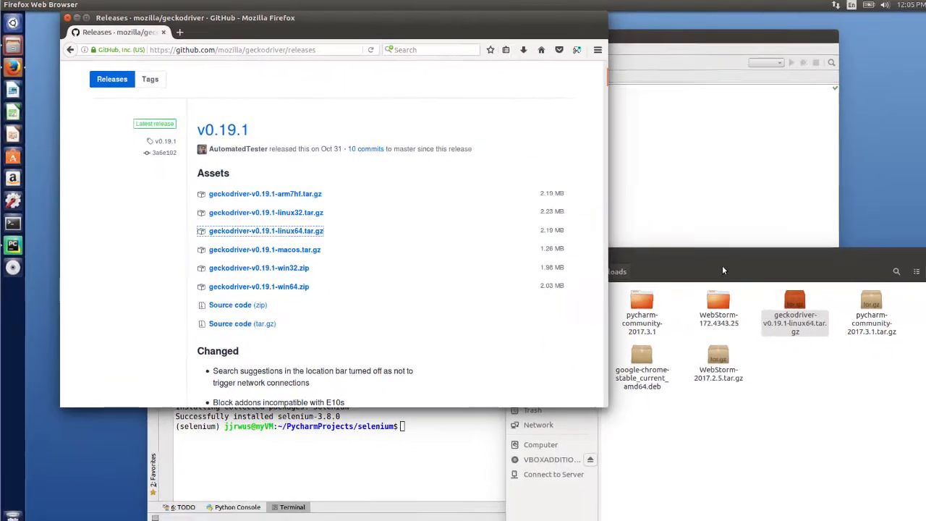
Extract the geckodriver-v0.19.1-linux64.tar.gz archive in place in the Downloads folder.
right_click(795, 306)
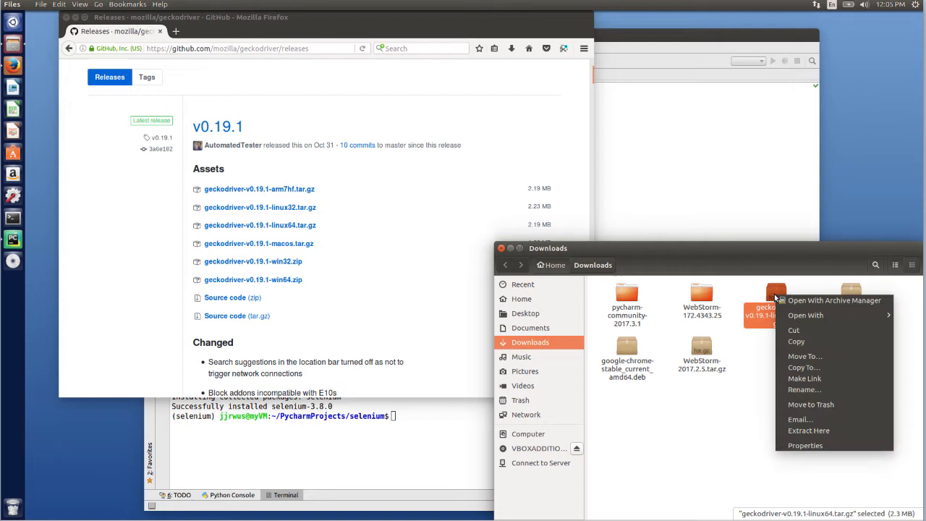
mouse_move(809, 419)
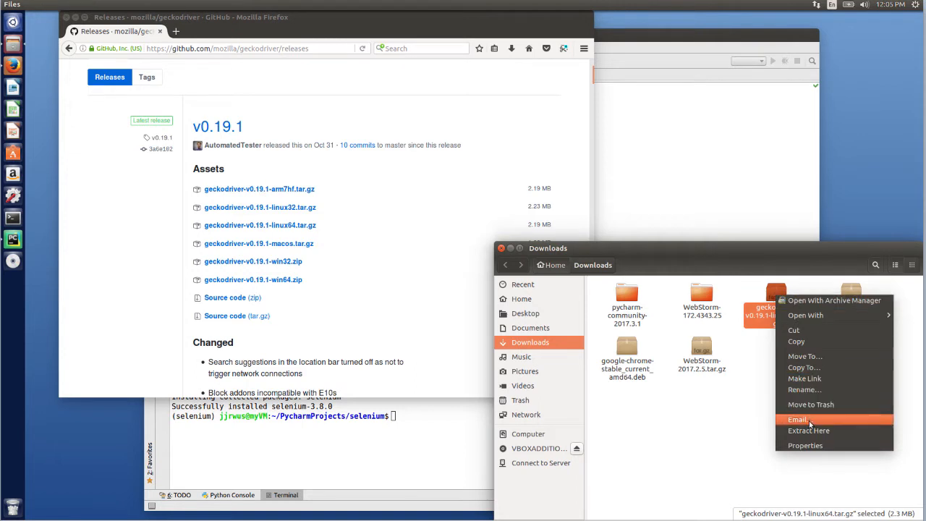
left_click(807, 431)
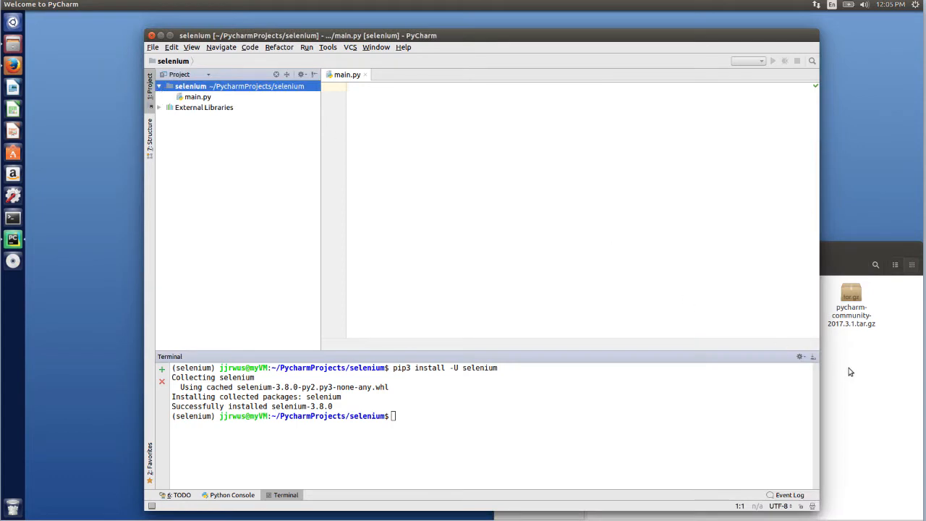
Copy the extracted geckodriver binary from Downloads into the selenium project folder.
right_click(775, 355)
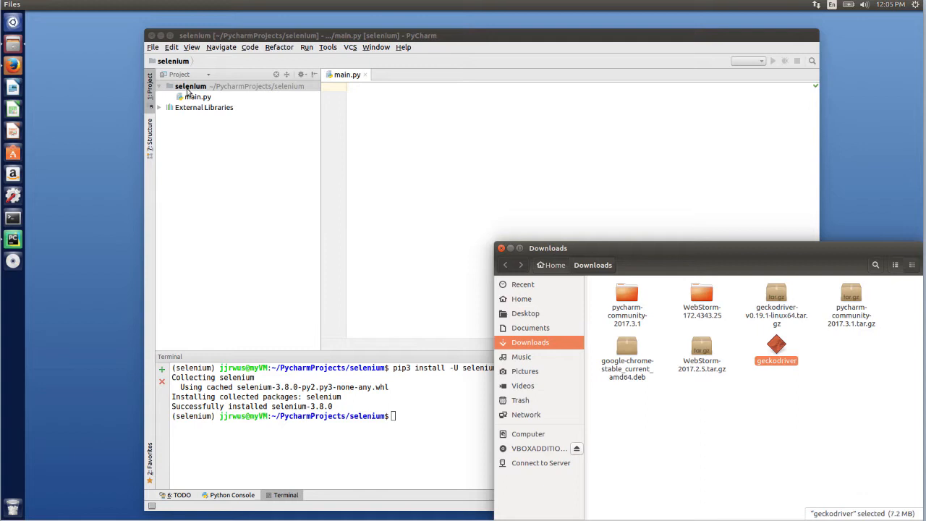
right_click(191, 86)
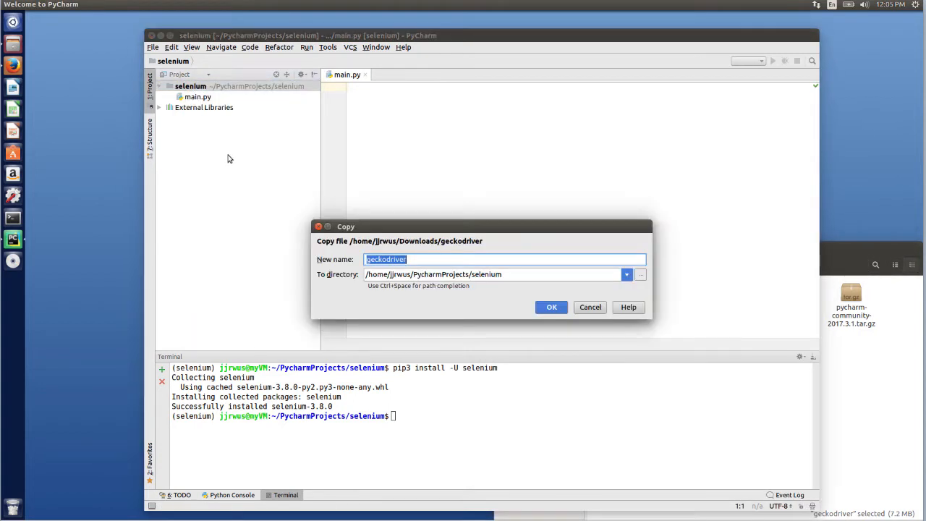
left_click(552, 306)
type("from")
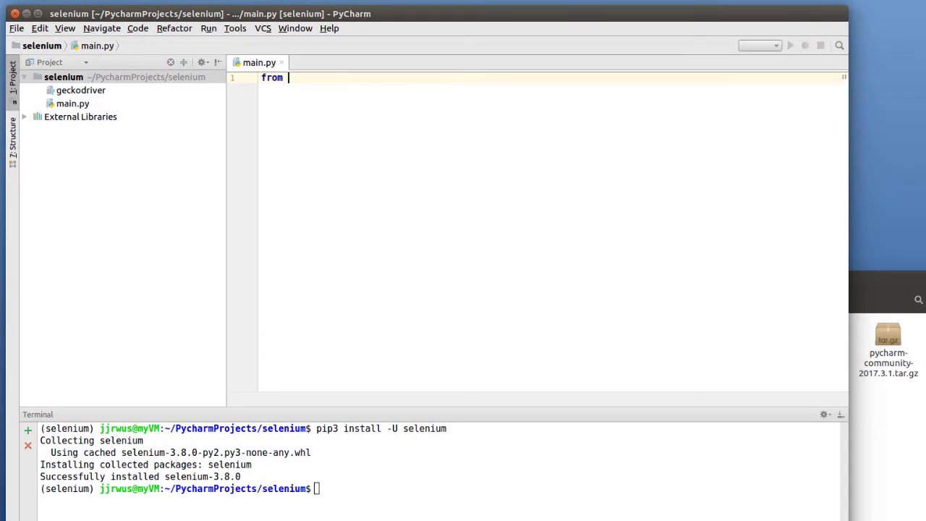
Write 'from selenium import webdriver' and 'from selenium.webdriver.common.keys import Keys' in main.py.
type("selenium import webdriver")
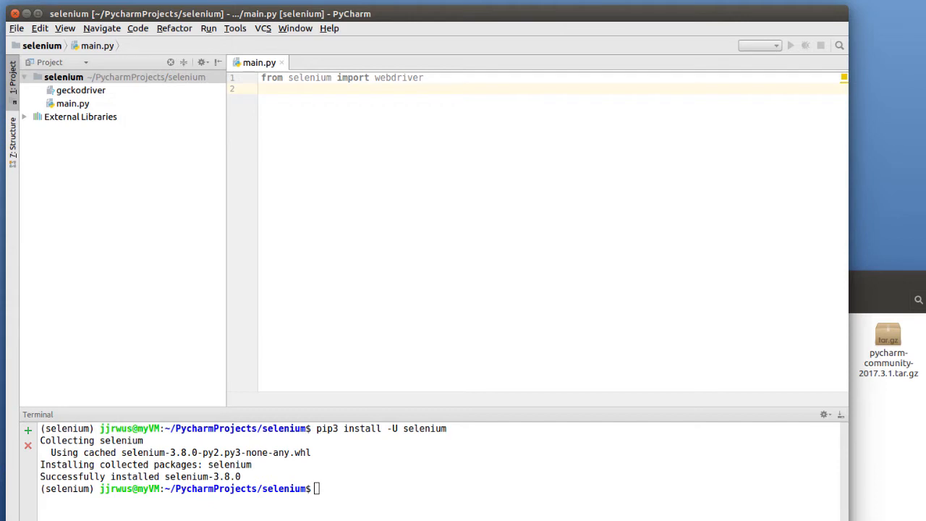
type("from")
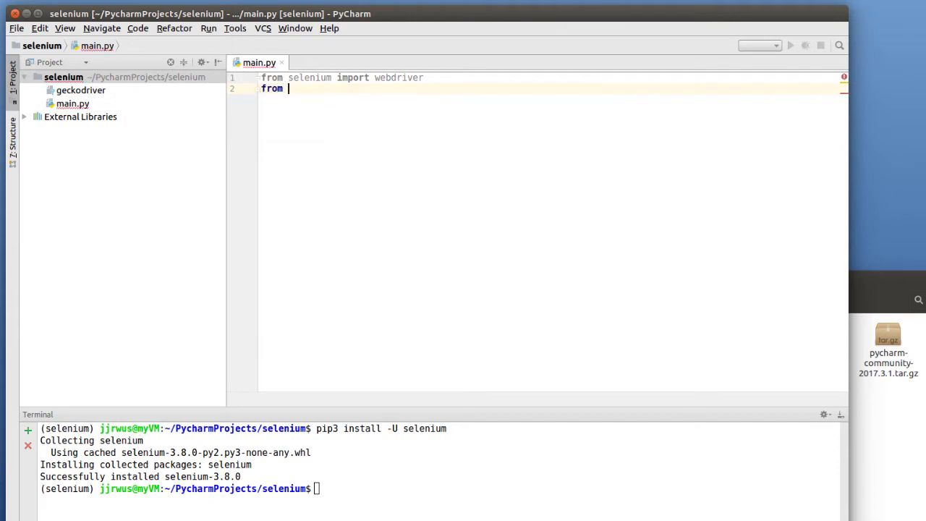
type("selenium")
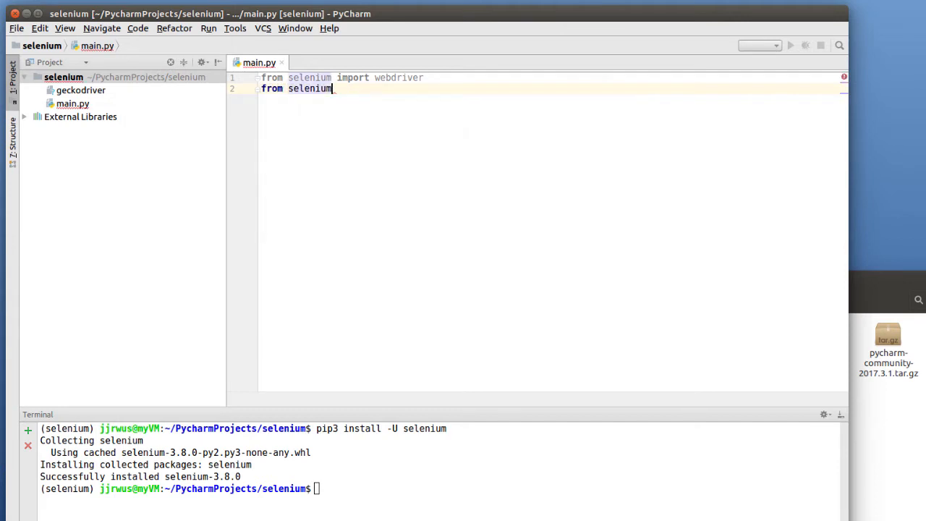
type(".webdriver")
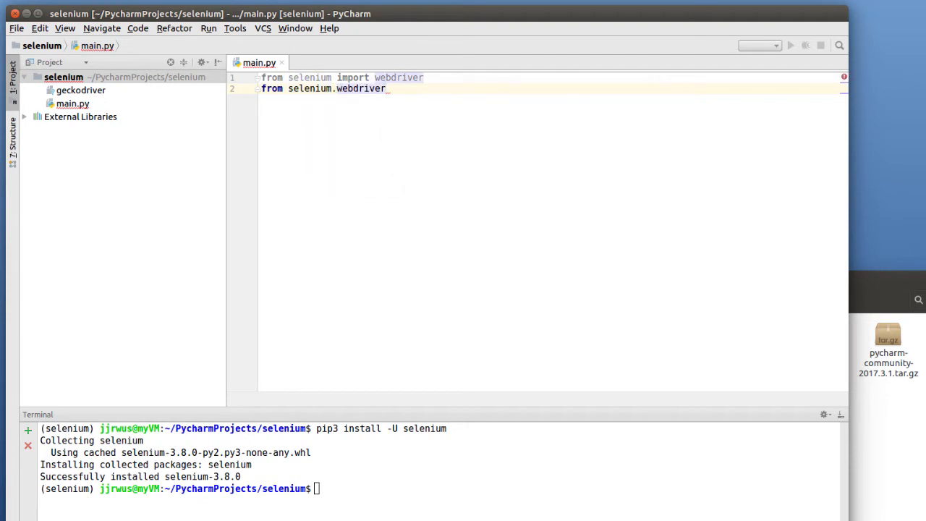
type(".co")
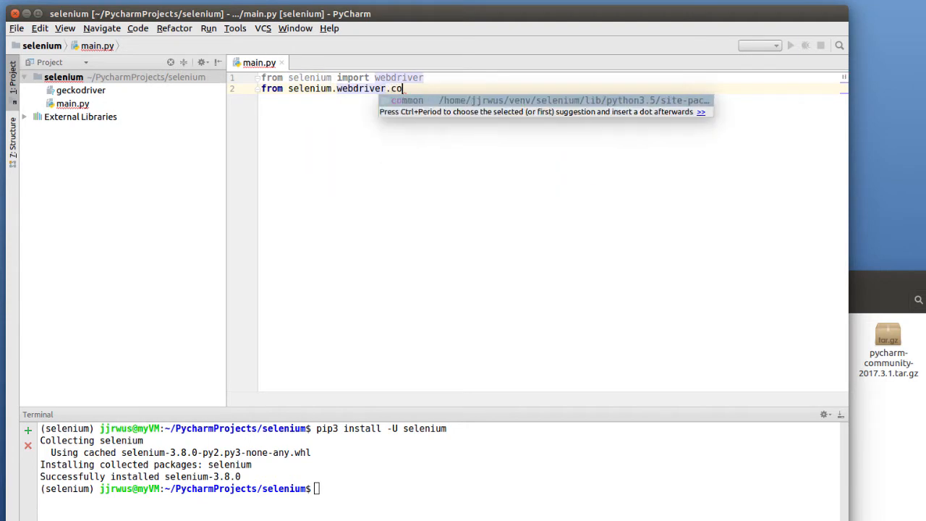
type("mmon.keys import Keys")
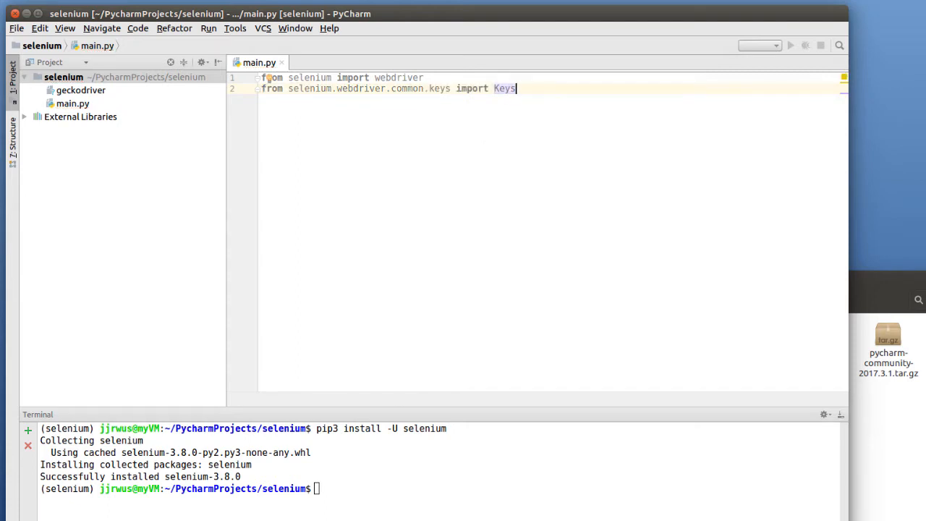
key("Return")
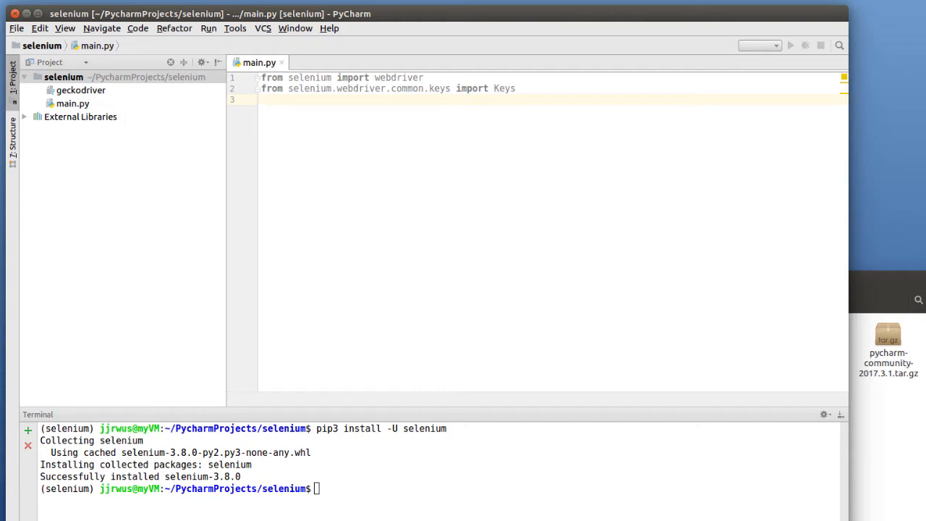
Add the line 'from time import sleep' below the Selenium imports.
type("from")
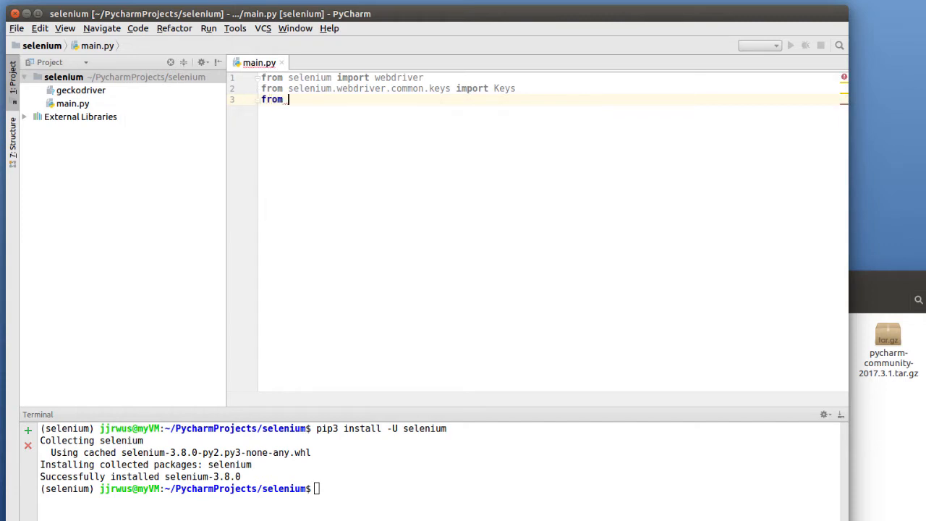
type("t")
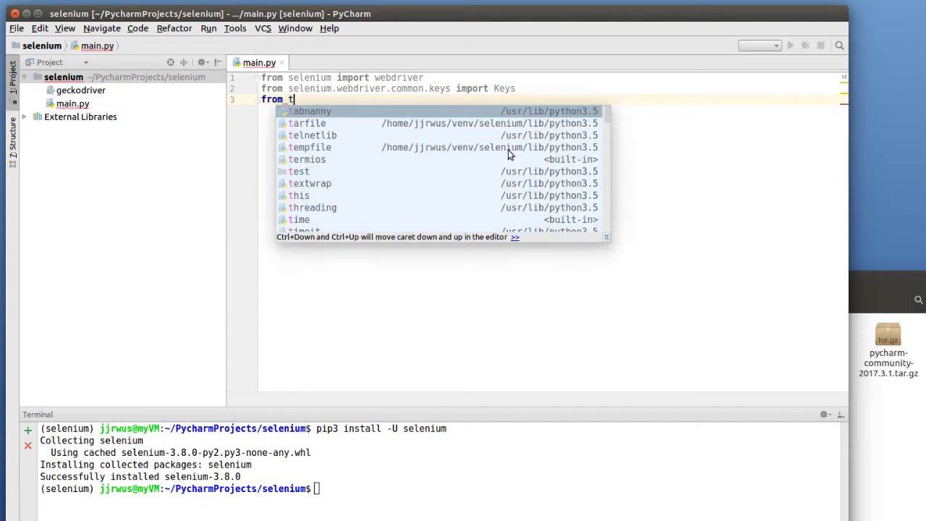
type("ime import")
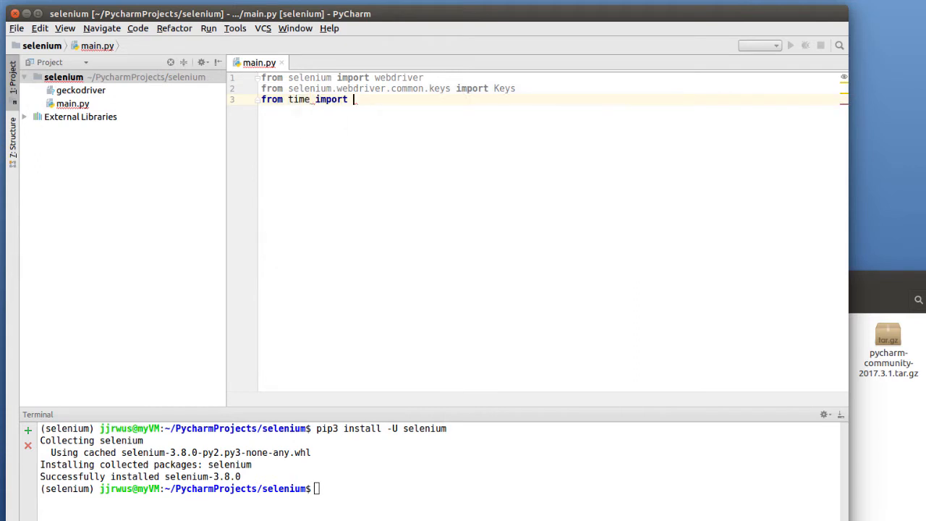
type("sleep")
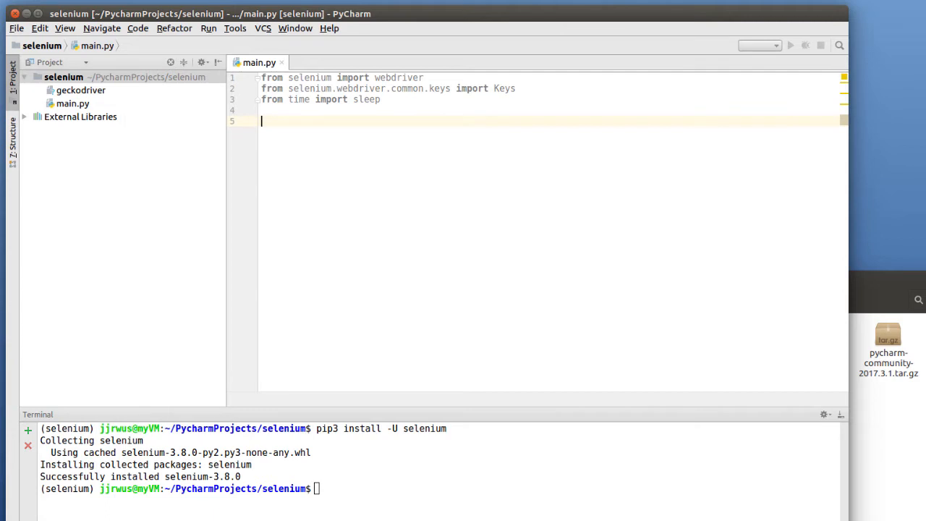
Begin the line 'browser = webdriver.Firefox(' using the Firefox autocomplete suggestion.
type("browser =")
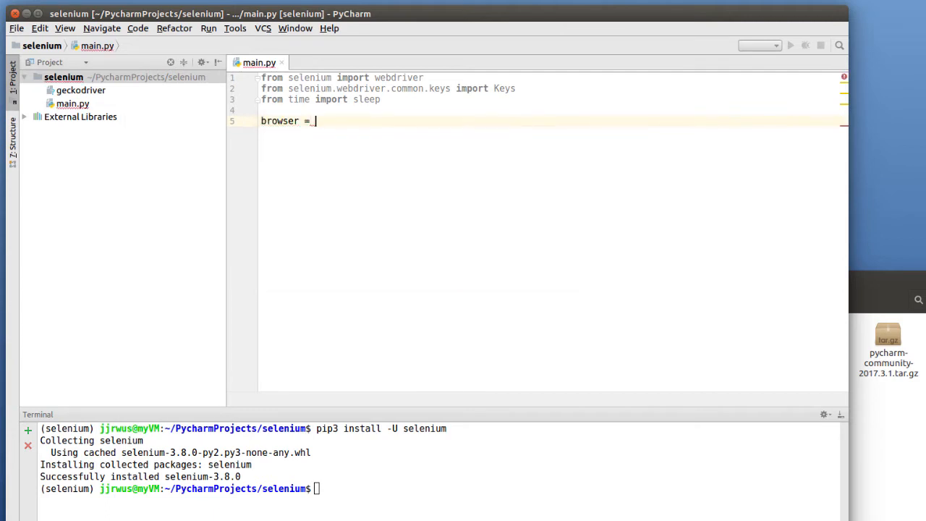
type("webdriver.")
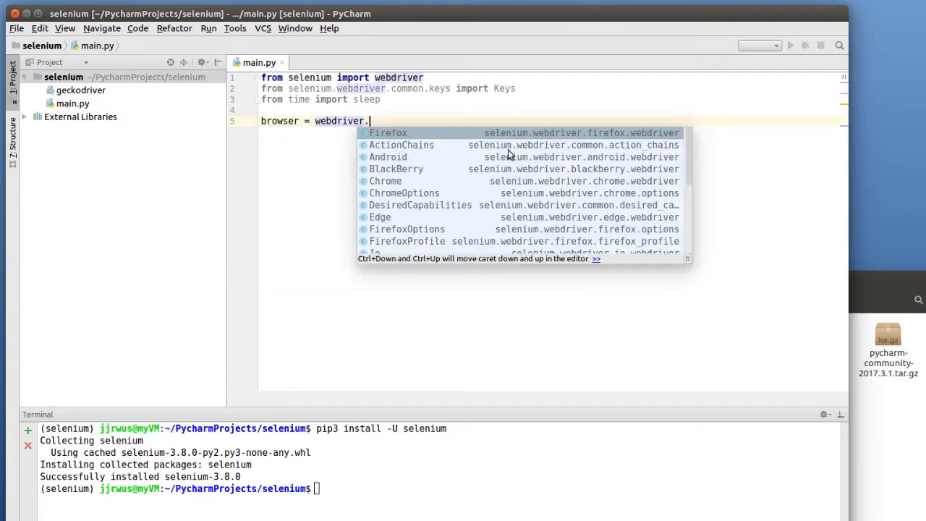
left_click(387, 134)
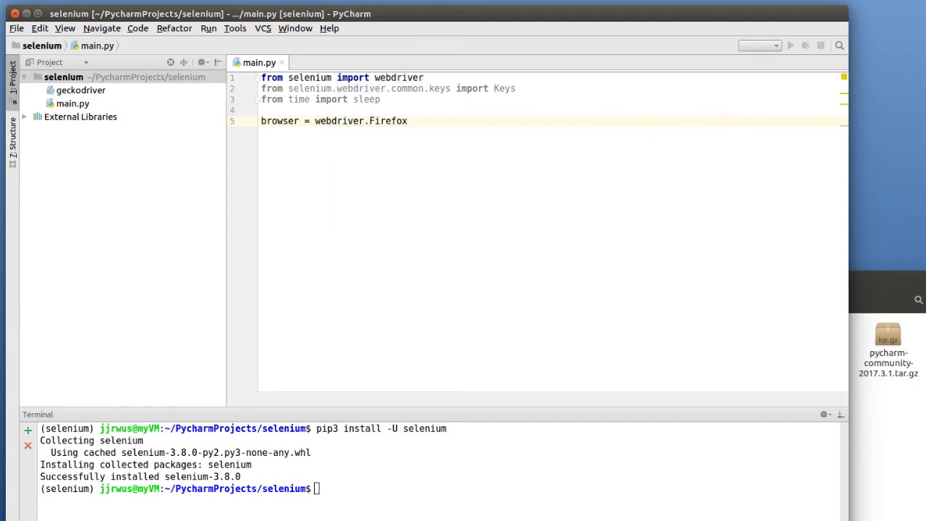
type("(")
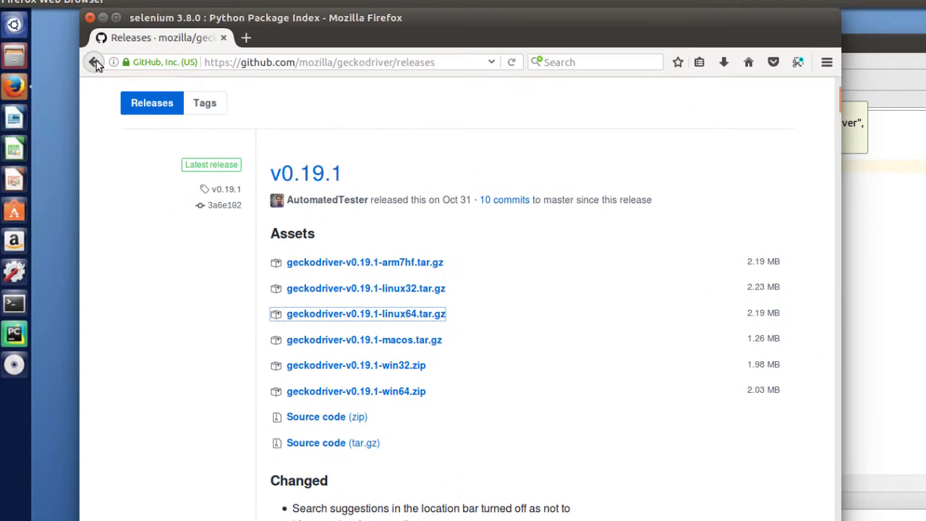
Go back in Firefox to the PyPI selenium page's Drivers section.
left_click(96, 60)
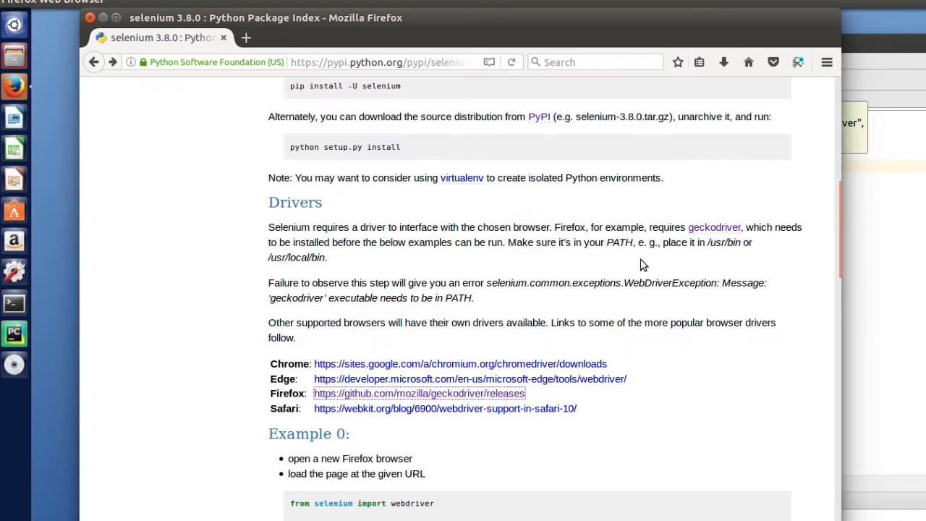
mouse_move(722, 253)
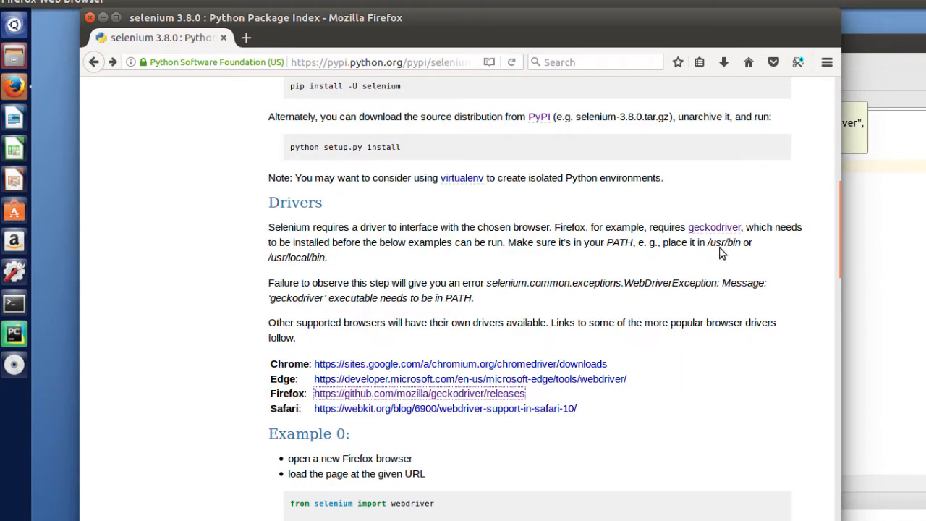
mouse_move(739, 247)
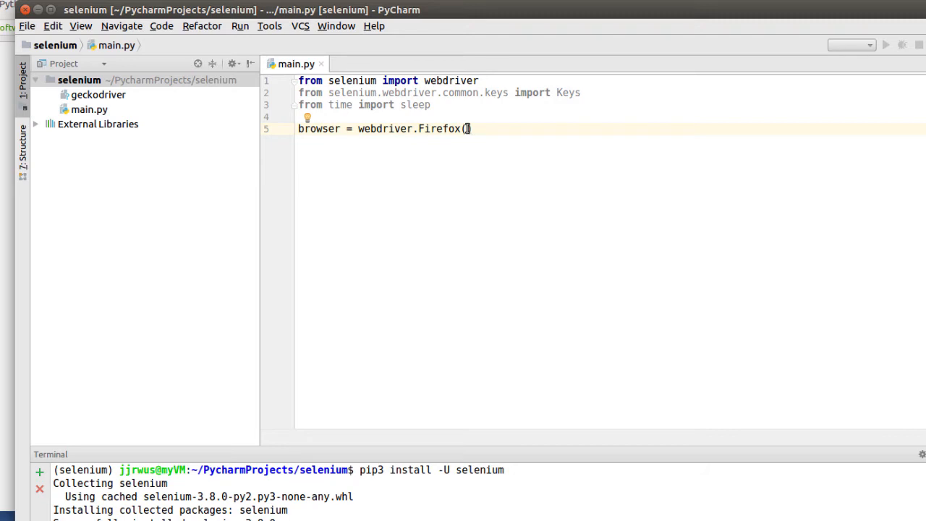
Complete the Firefox call with executable_path='./geckodriver' and move to a new line.
type("executable_path=")
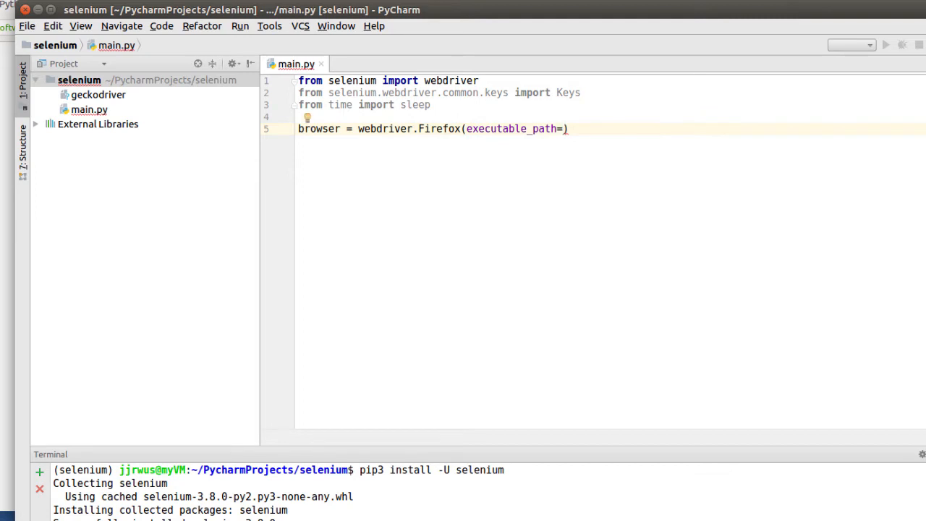
type("'./'")
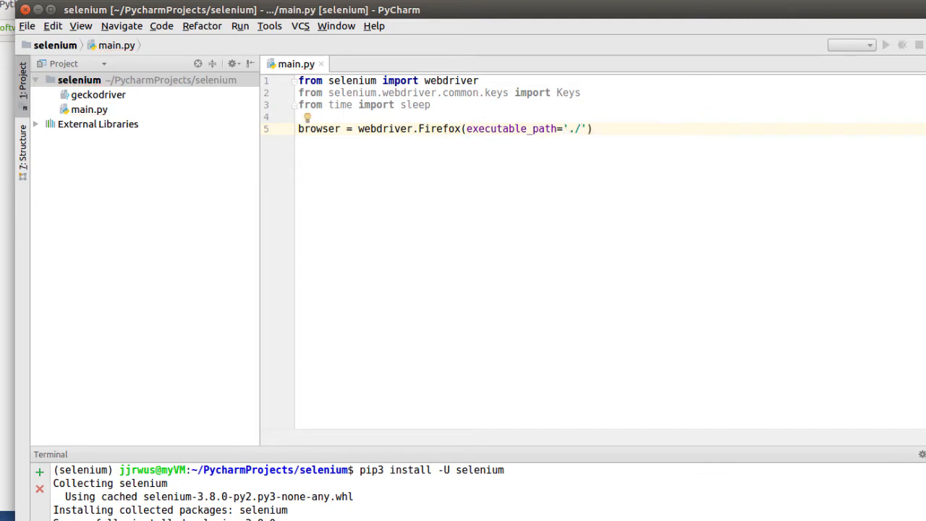
type("geckodriver")
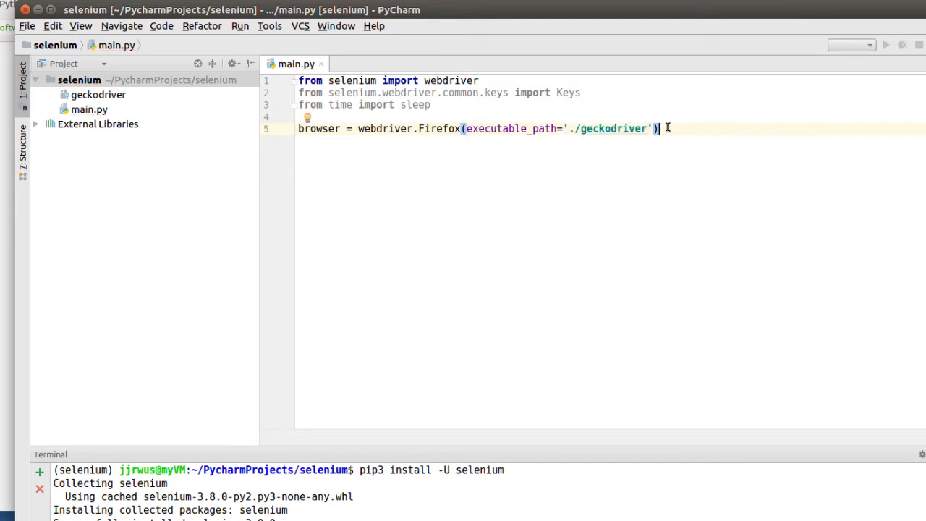
key("Return")
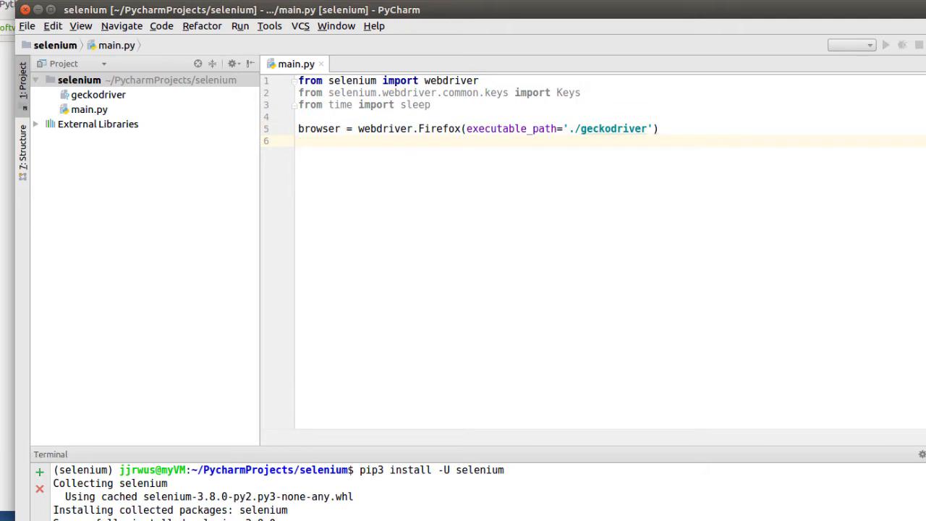
Start the line 'browser.set_window_size' for a 900 by 900 window on line 6.
left_click(298, 141)
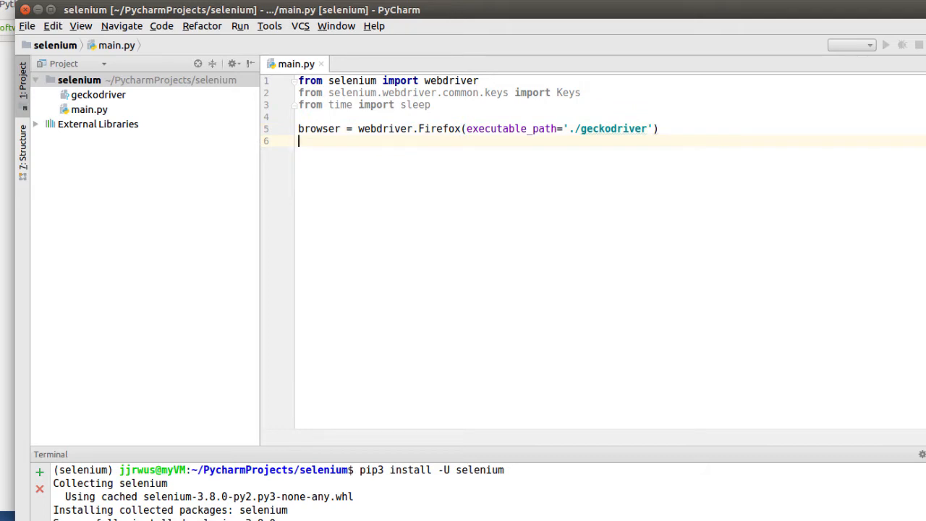
type("b")
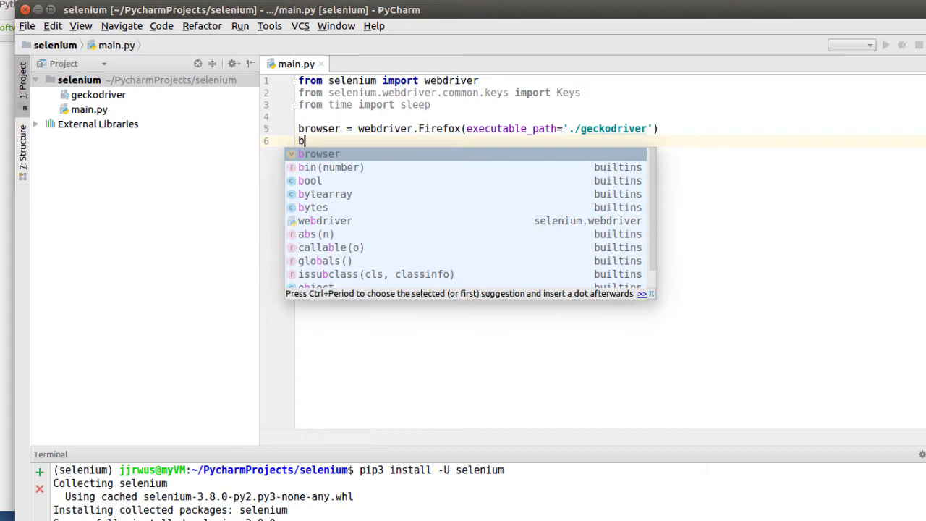
type("rowser.")
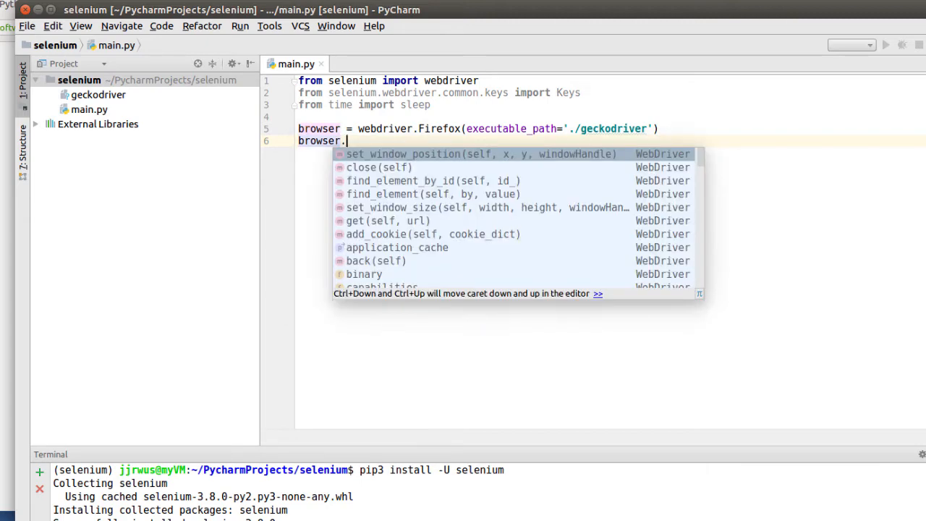
type("set_window_size(900,900")
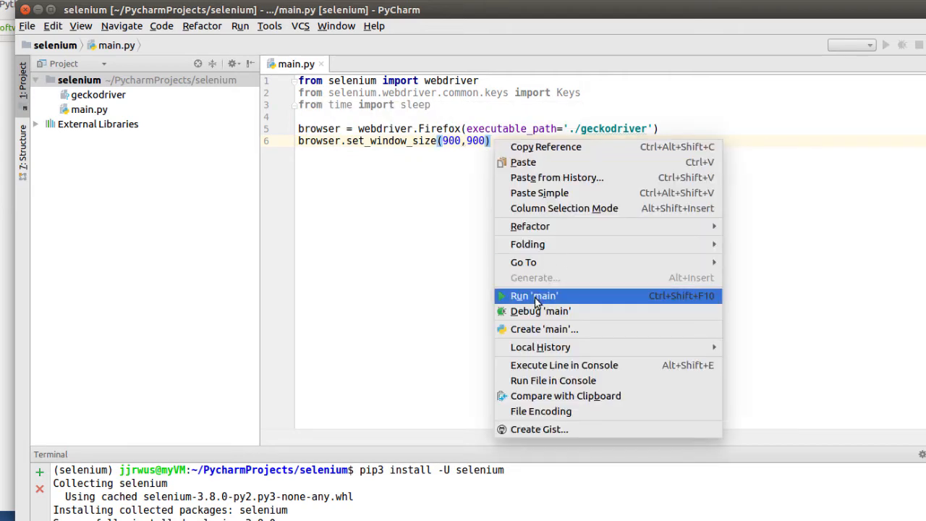
Run main.py, then close the spawned Firefox test window and return to the editor.
left_click(534, 296)
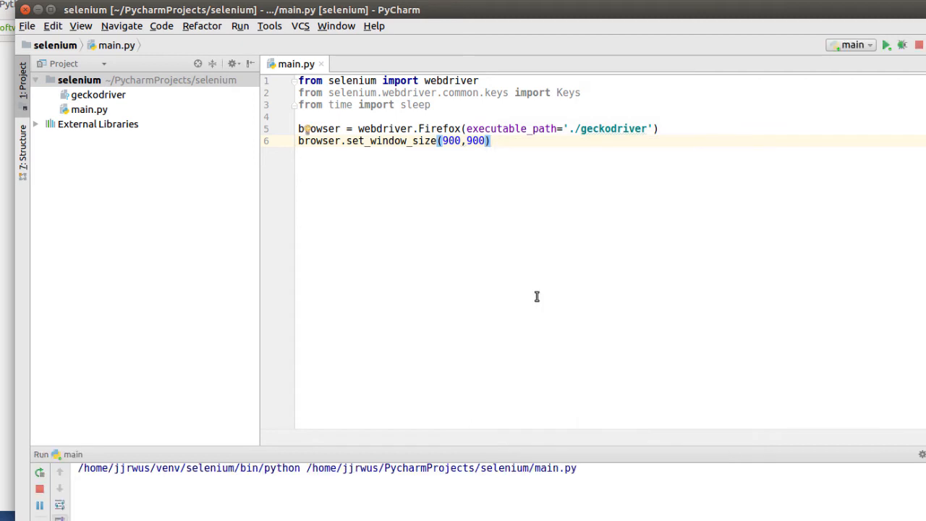
left_click(887, 44)
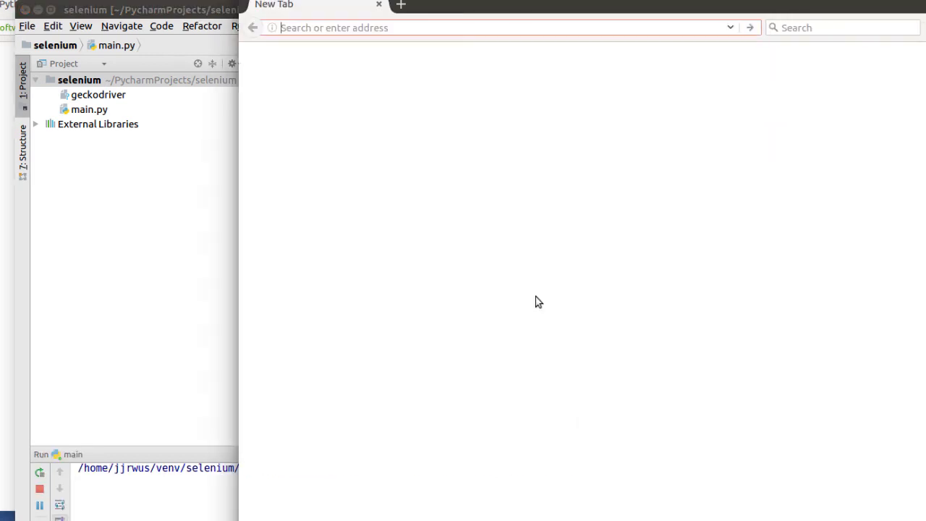
left_click(40, 472)
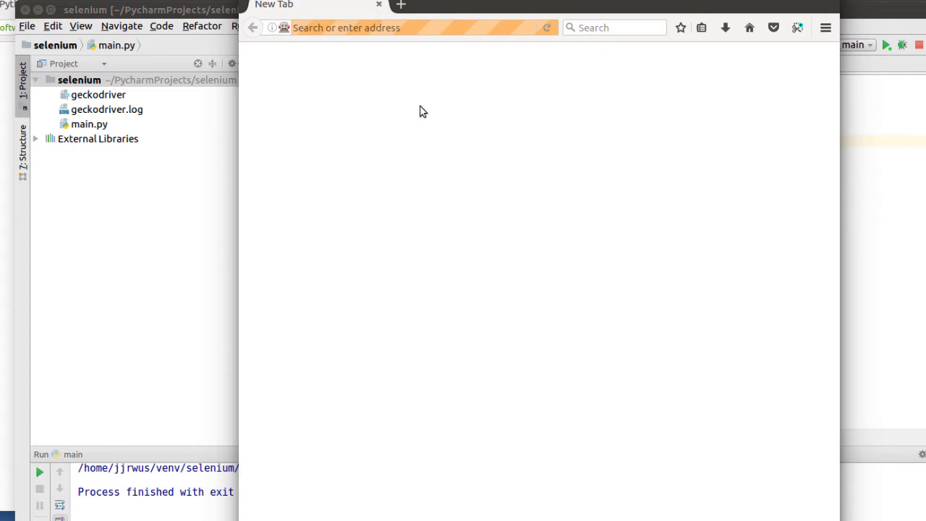
mouse_move(732, 359)
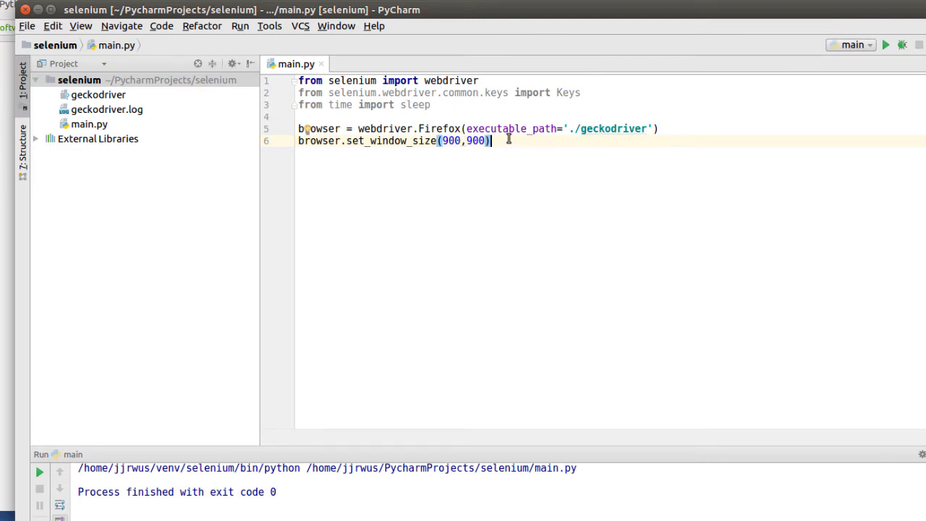
Add browser.set_window_position(0,0) followed by sleep(1) on the next line.
type("b")
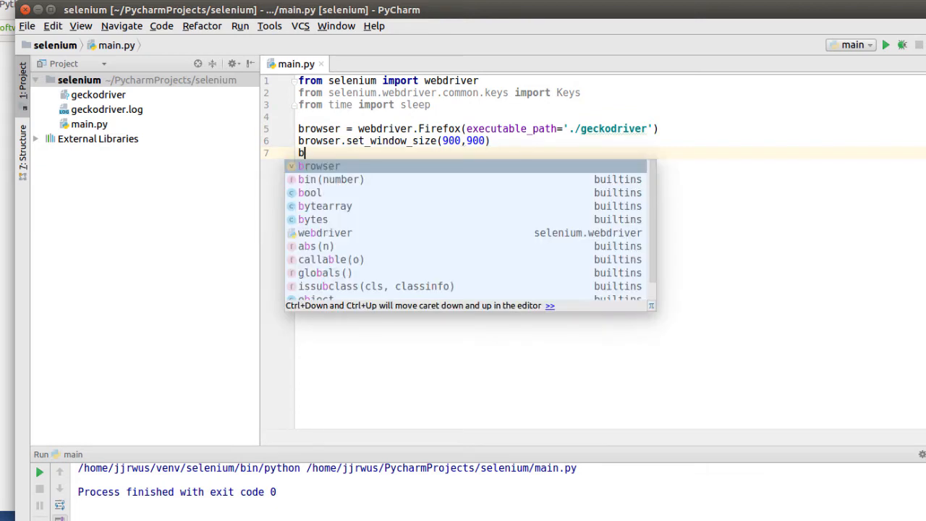
type("rowser.set_window_position(")
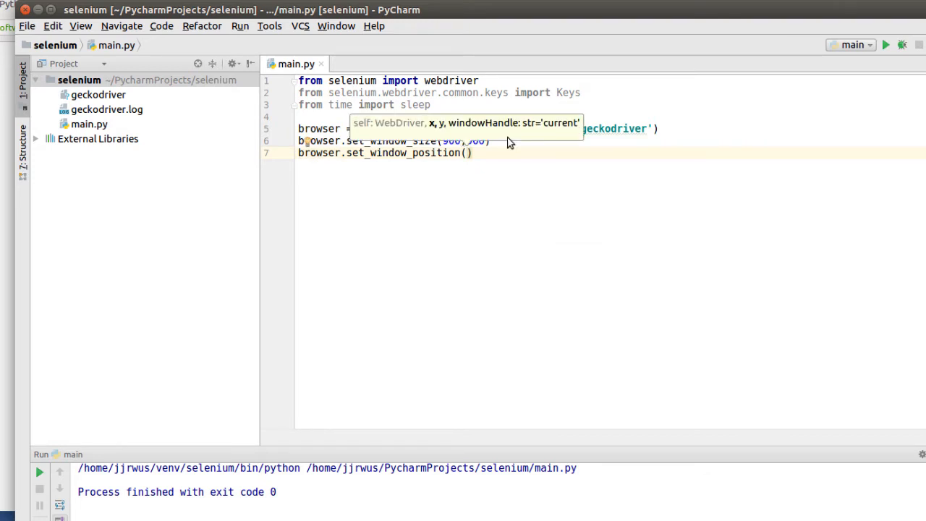
type("0,0")
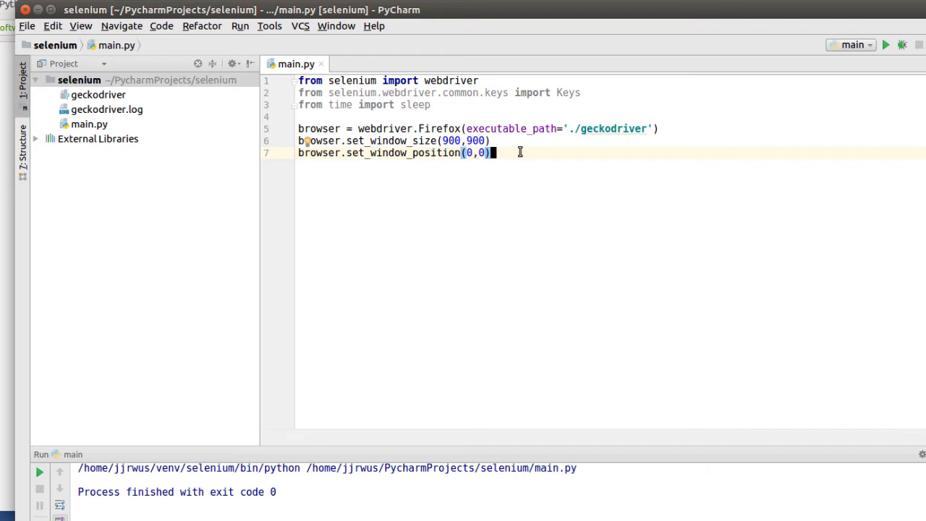
key("Return")
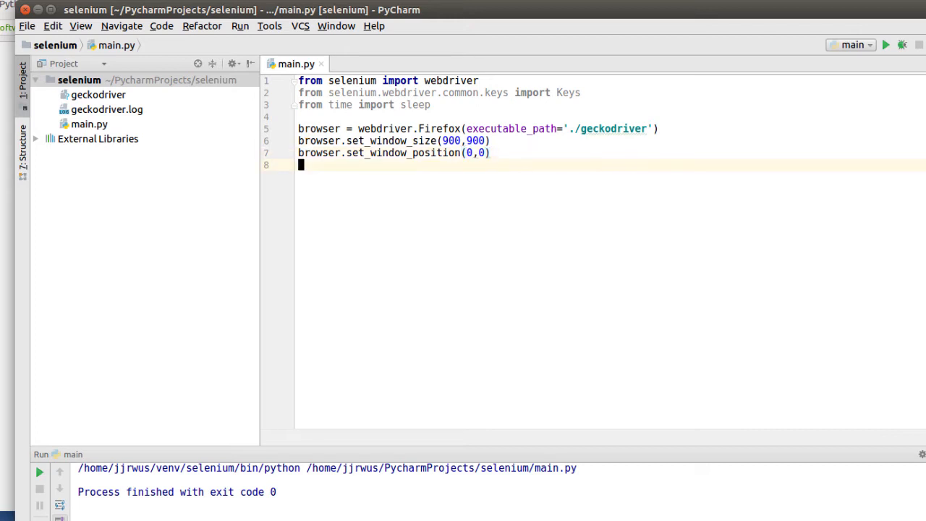
type("sleep(1)")
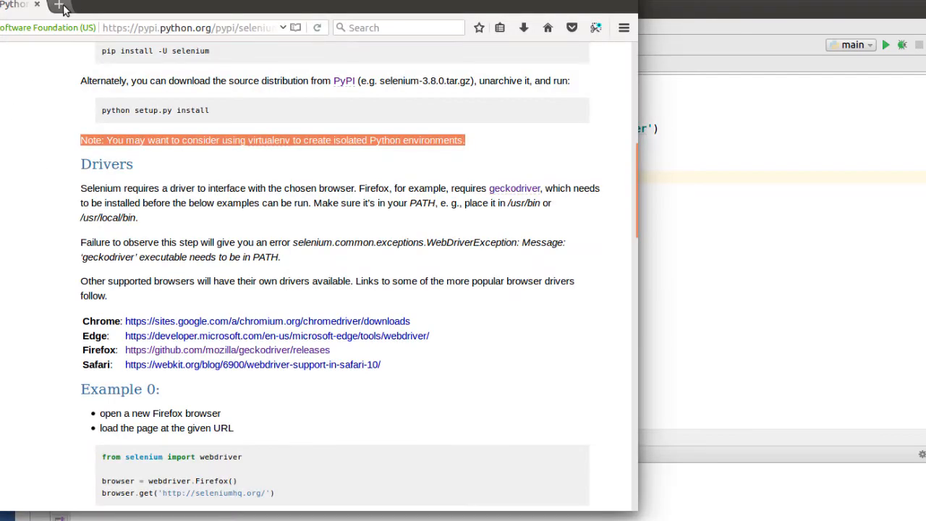
Open a new Firefox tab for the Wikipedia main page beside the Selenium package page.
left_click(58, 7)
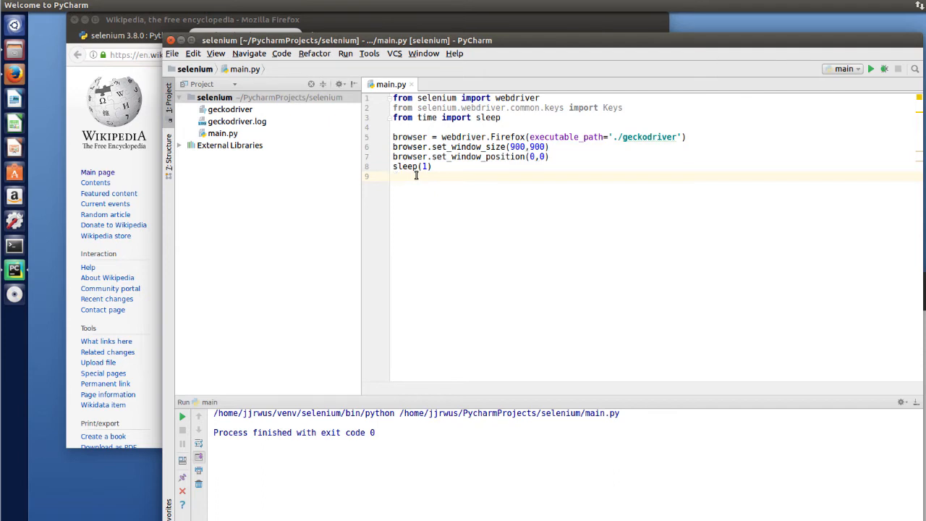
type("browser.g")
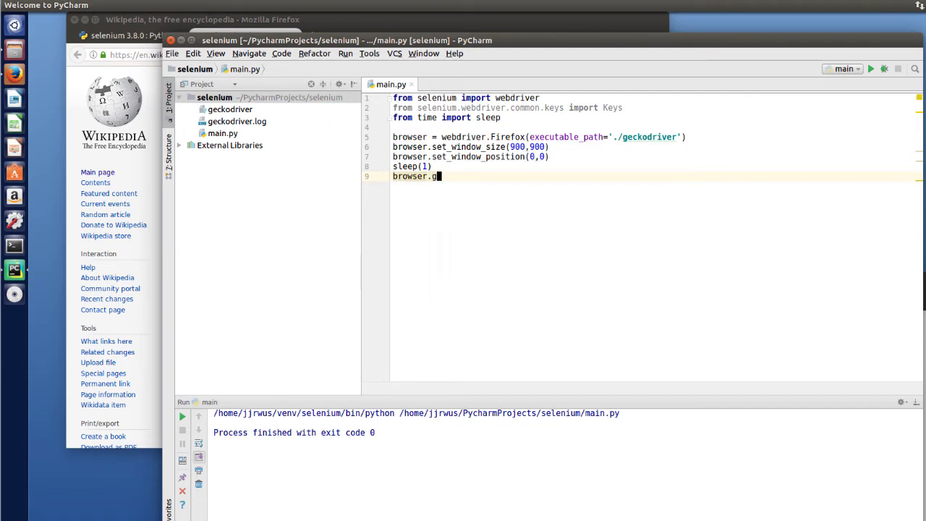
type("et(")
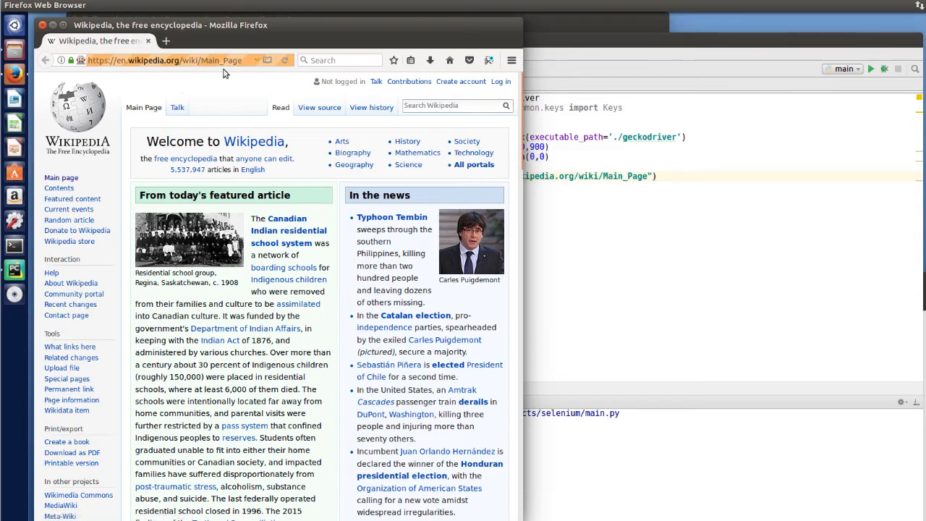
mouse_move(272, 42)
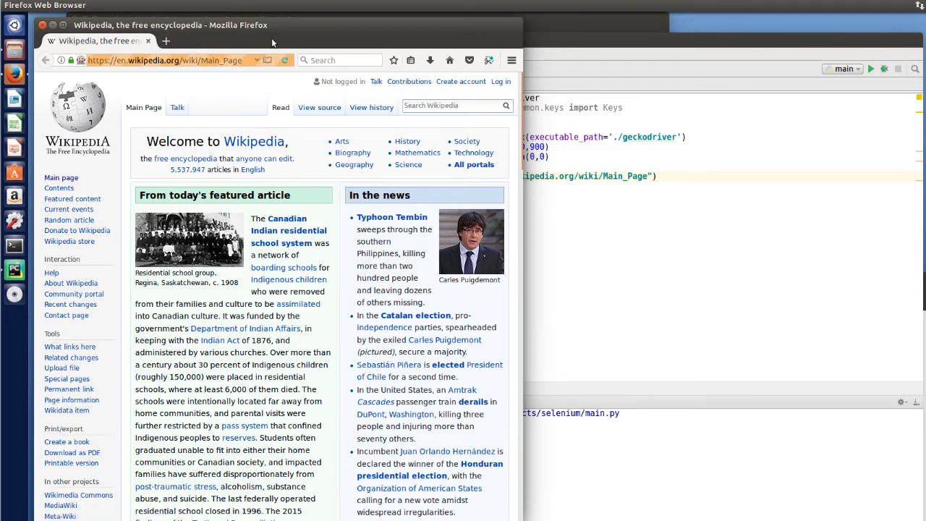
mouse_move(136, 79)
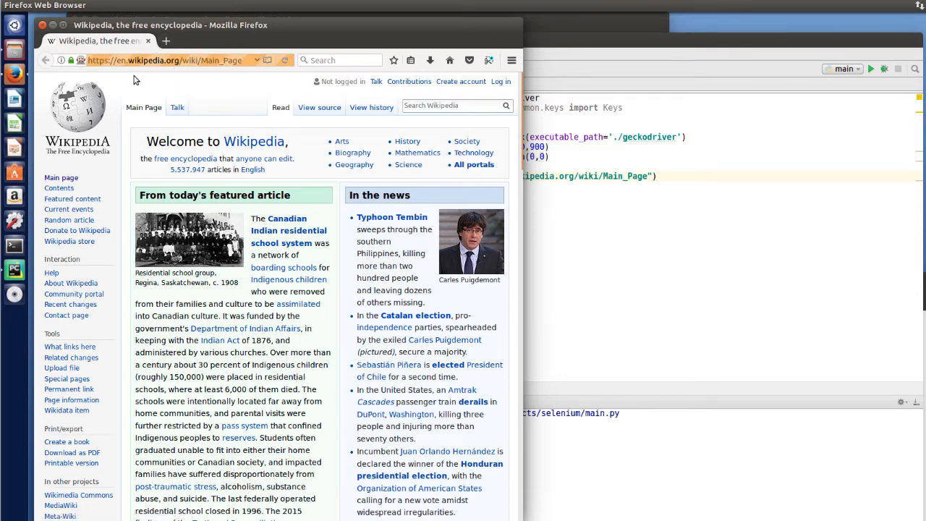
mouse_move(319, 107)
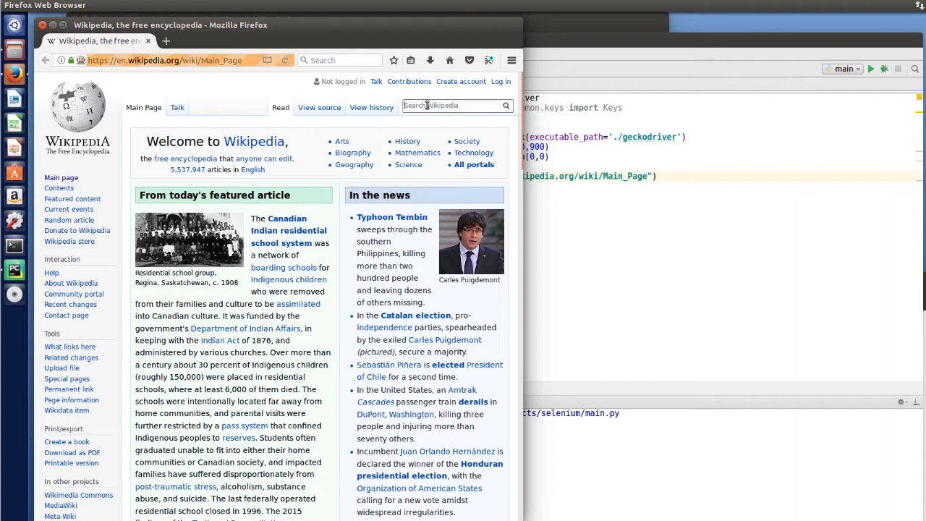
mouse_move(456, 104)
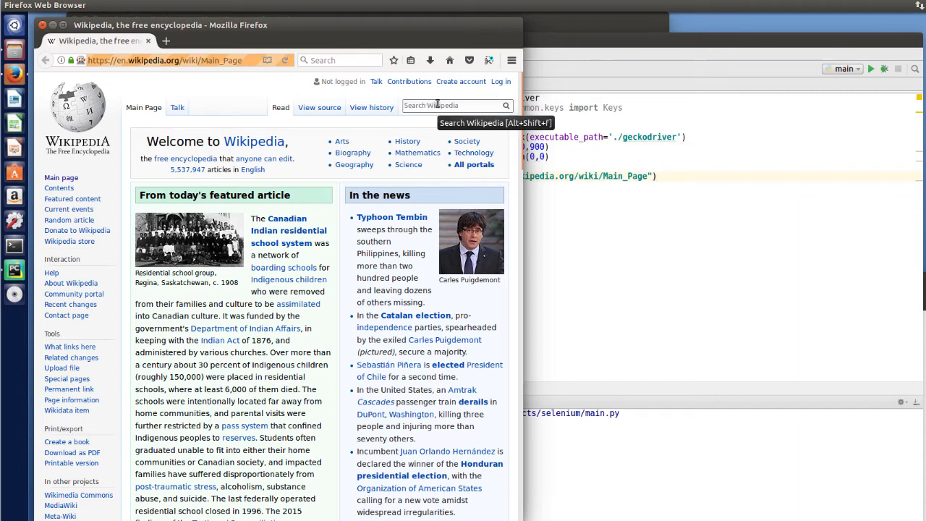
Inspect the Wikipedia search box and copy its id value, searchInput.
right_click(456, 104)
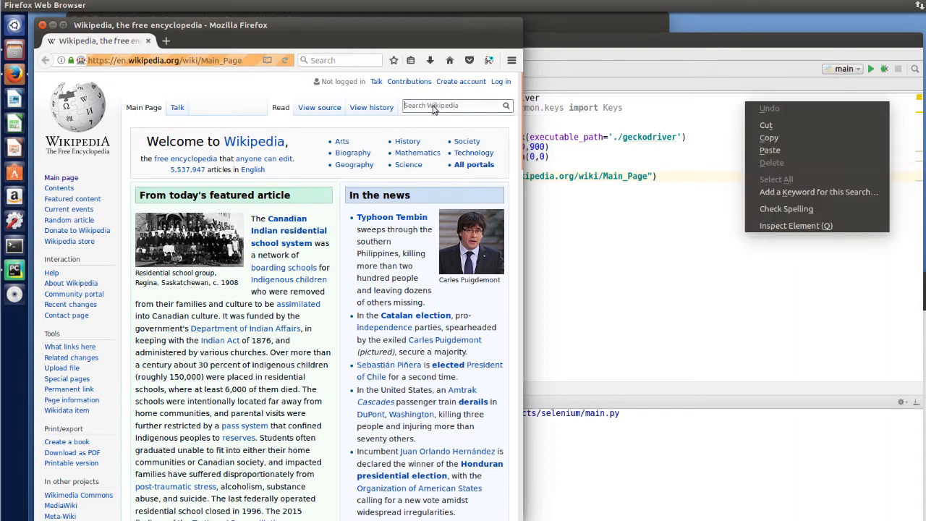
mouse_move(795, 226)
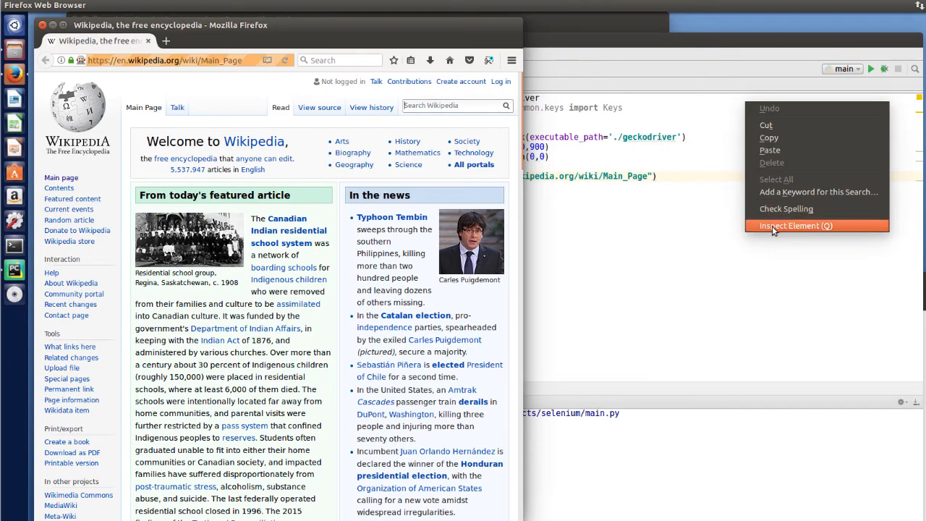
left_click(796, 226)
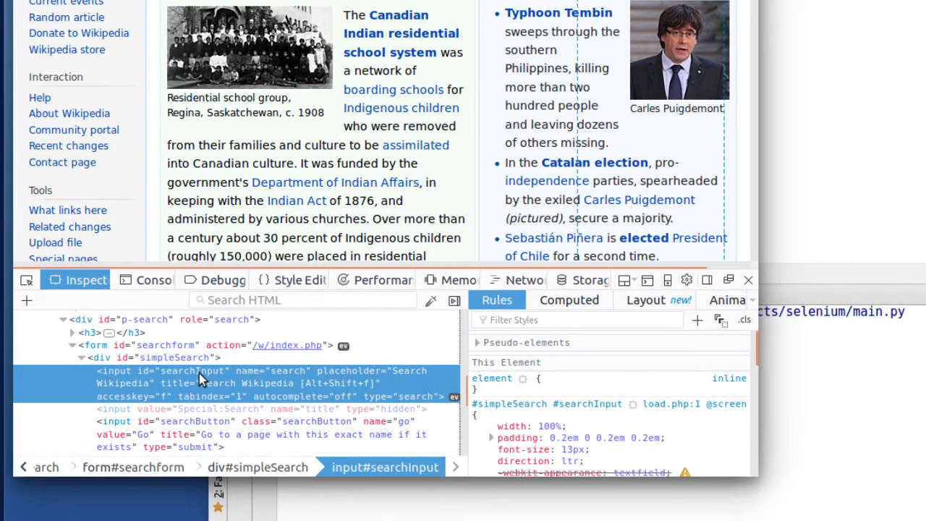
double_click(191, 370)
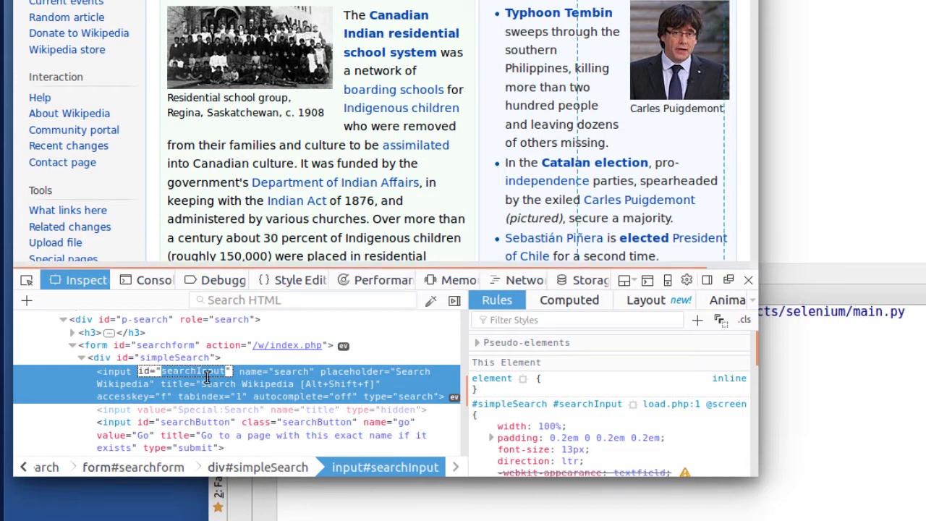
right_click(205, 376)
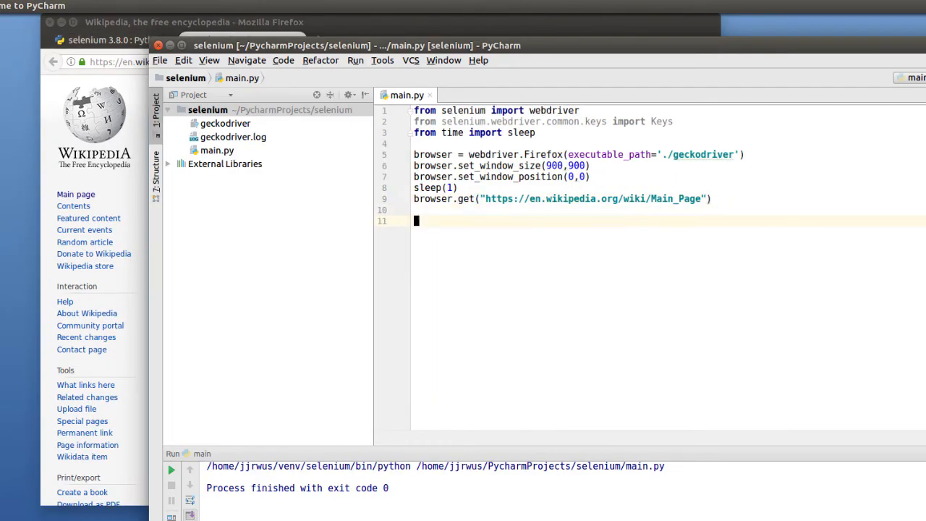
Add sleep(5) and browser.close() at the end of the script.
type("ser")
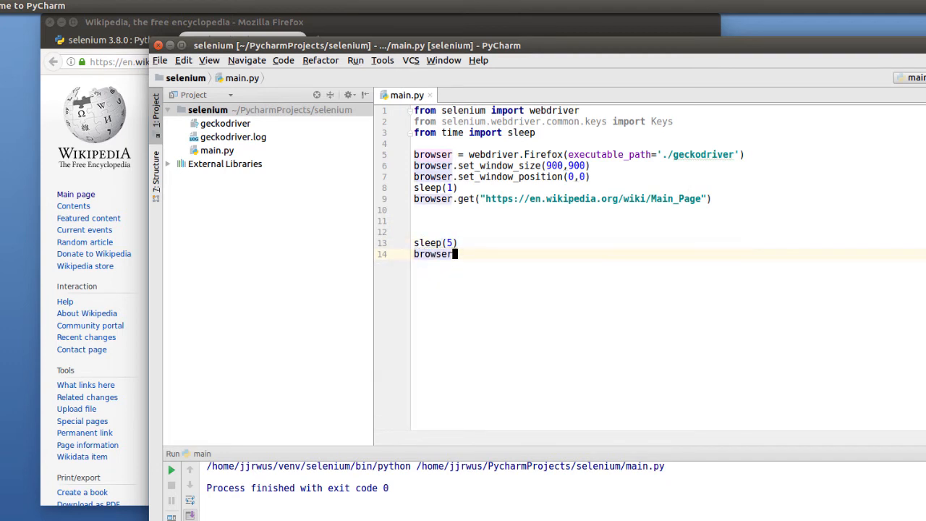
type(".close()")
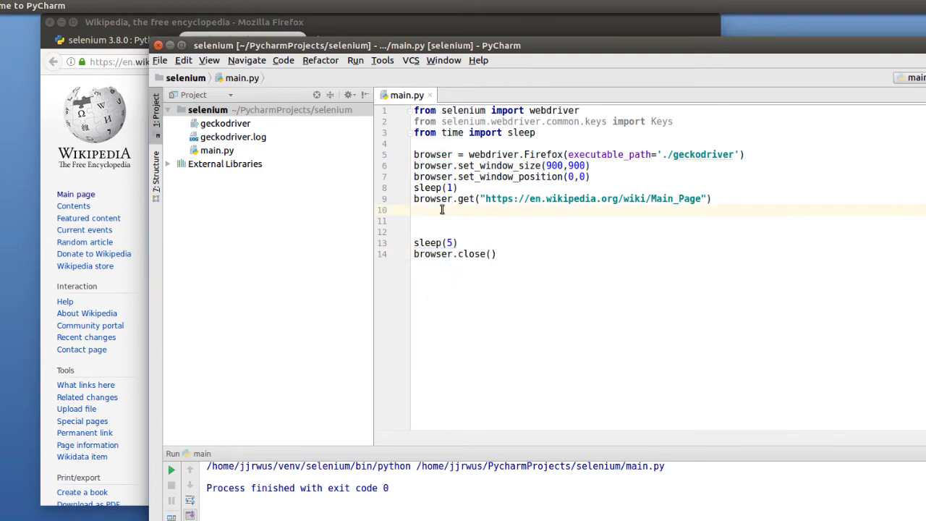
Insert browser.find_element_by_id("searchInput").send_keys("Selenium (software)") and sleep(2) after browser.get.
type("browser")
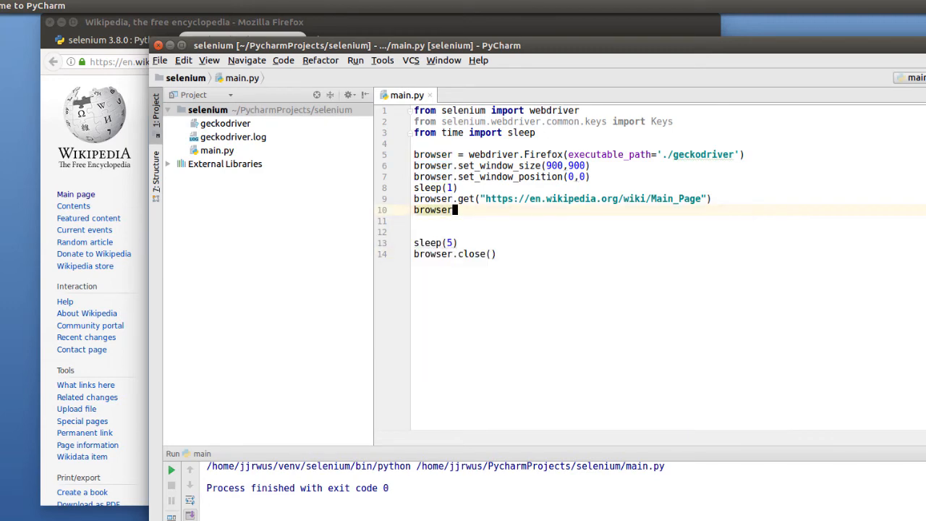
type(".find_element_by_id(")
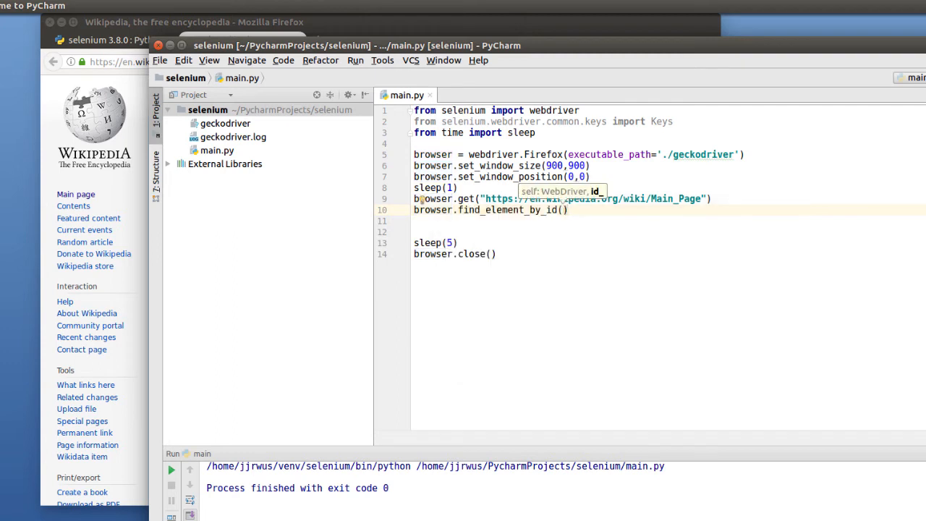
type("searchInput\"")
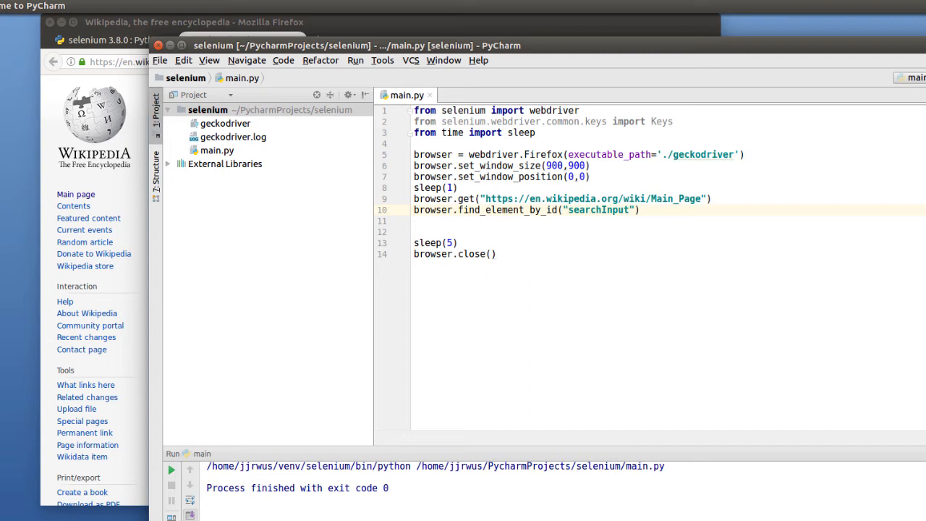
type(".send_keys(")
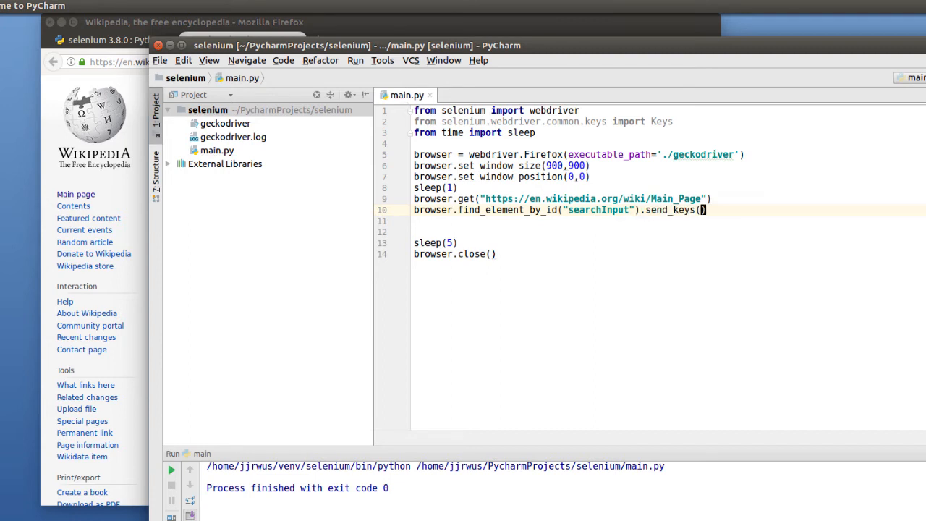
mouse_move(700, 210)
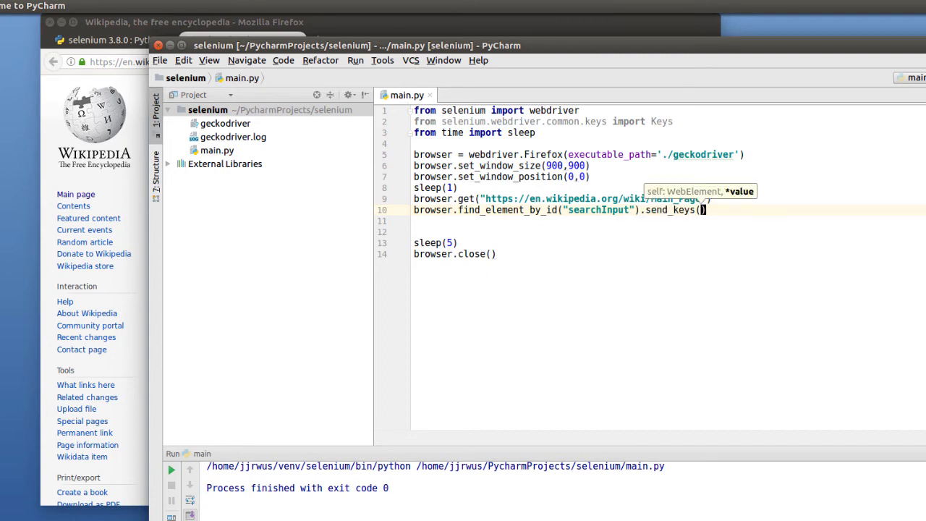
type("\"")
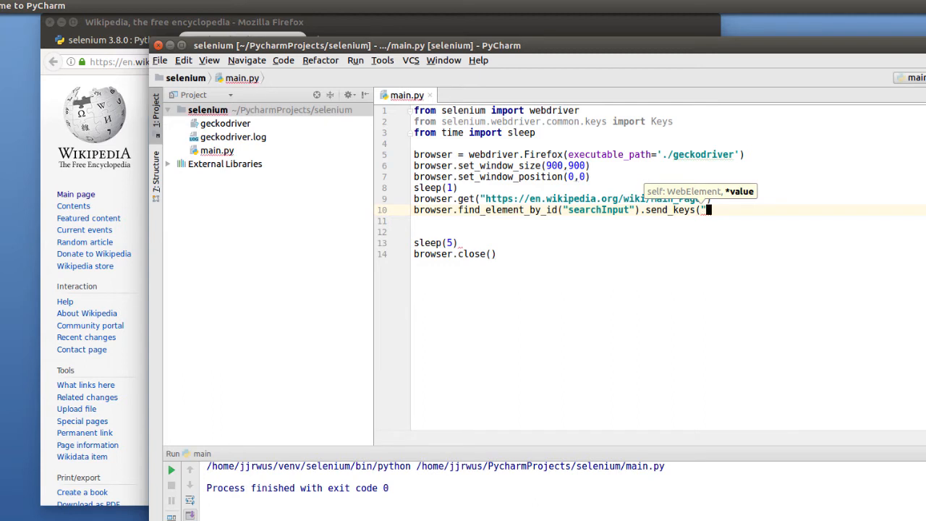
type("Selenium (software)\")")
left_click(669, 220)
type("sleep(2")
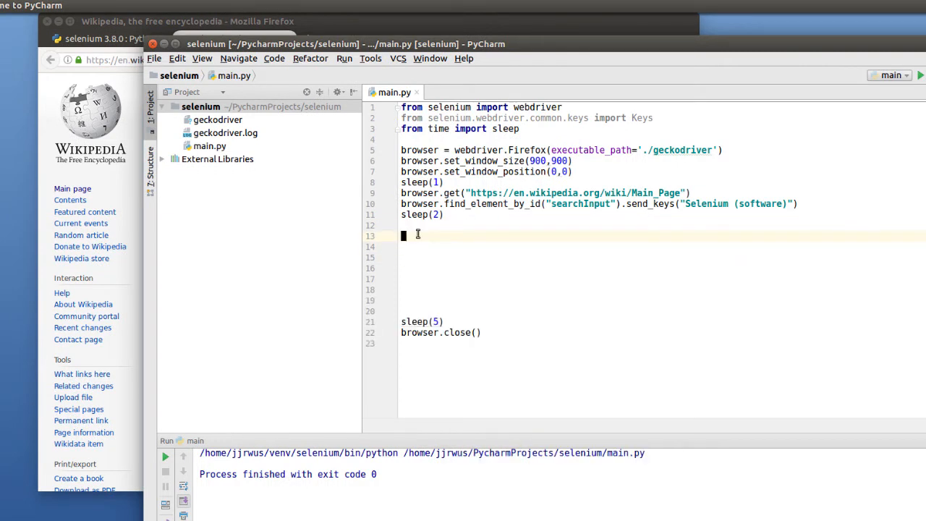
Add browser.find_element_by_id("searchInput").send_keys(Keys.RETURN) to submit the search.
type("b")
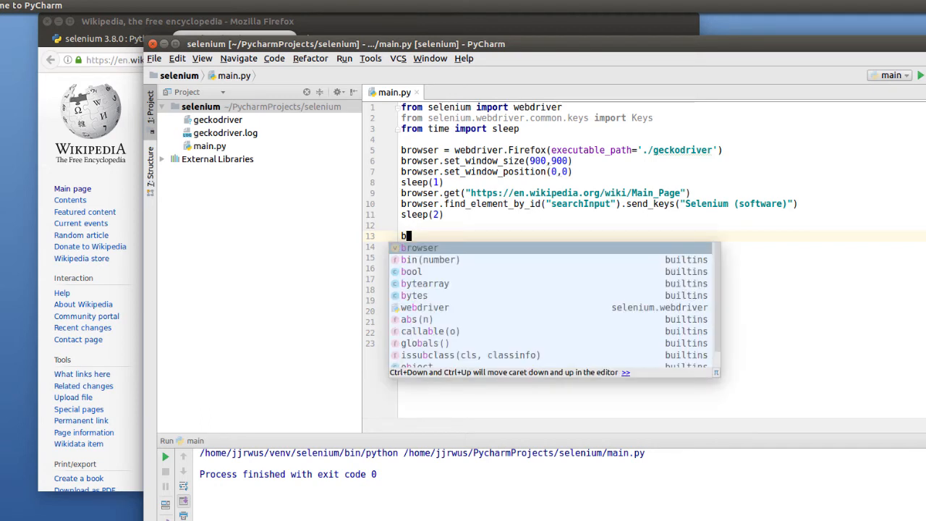
type("rowser.find_element_by_id(\"s")
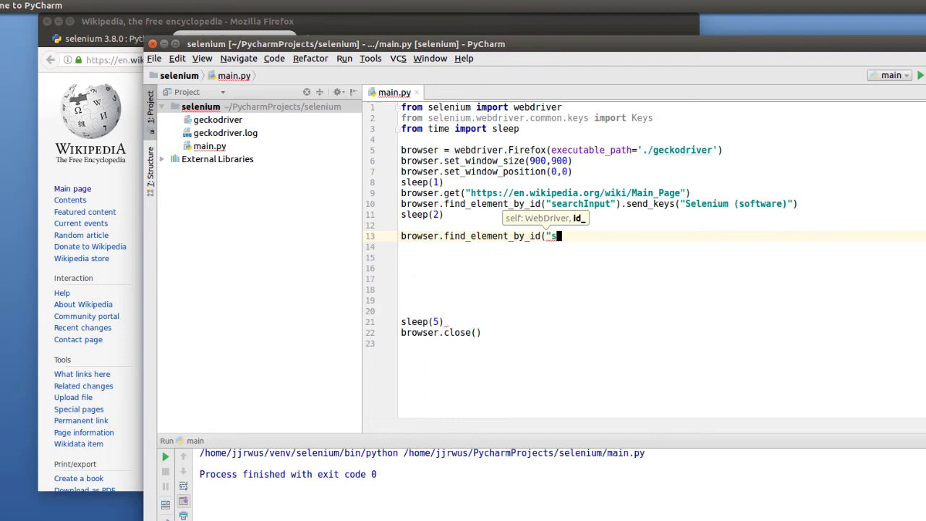
type("earchInput\").")
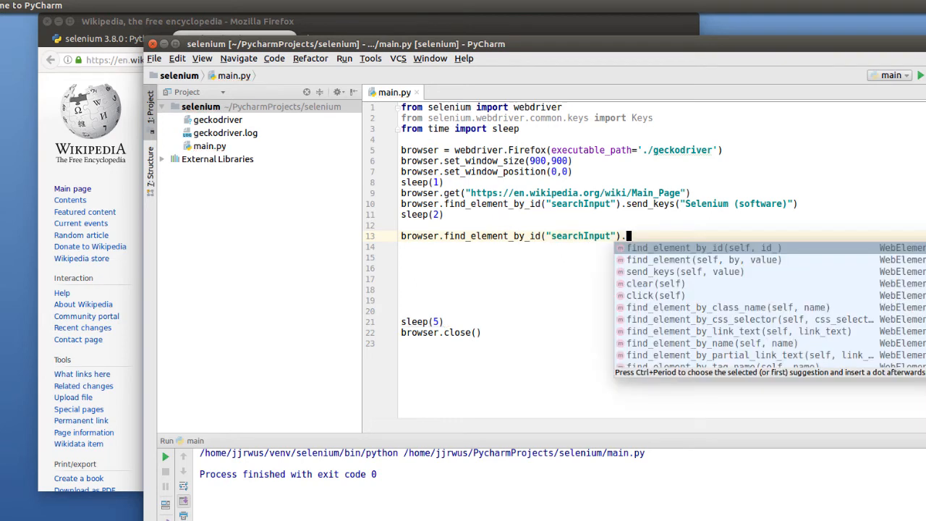
type(".send_keys(Keys")
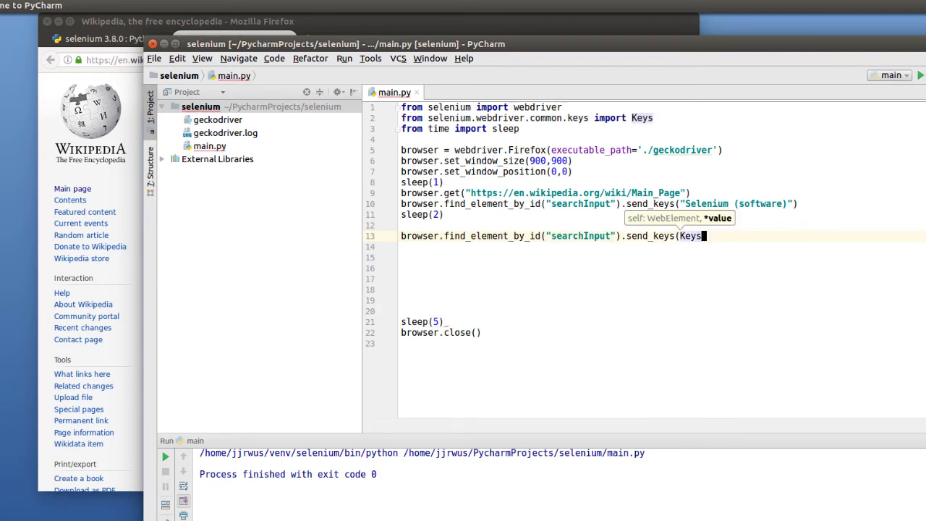
type(".RETURN")
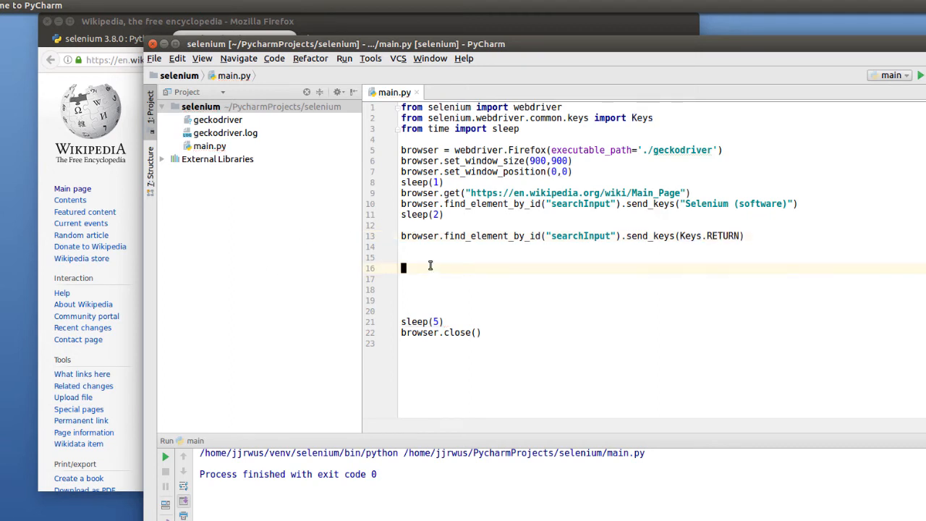
left_click(165, 456)
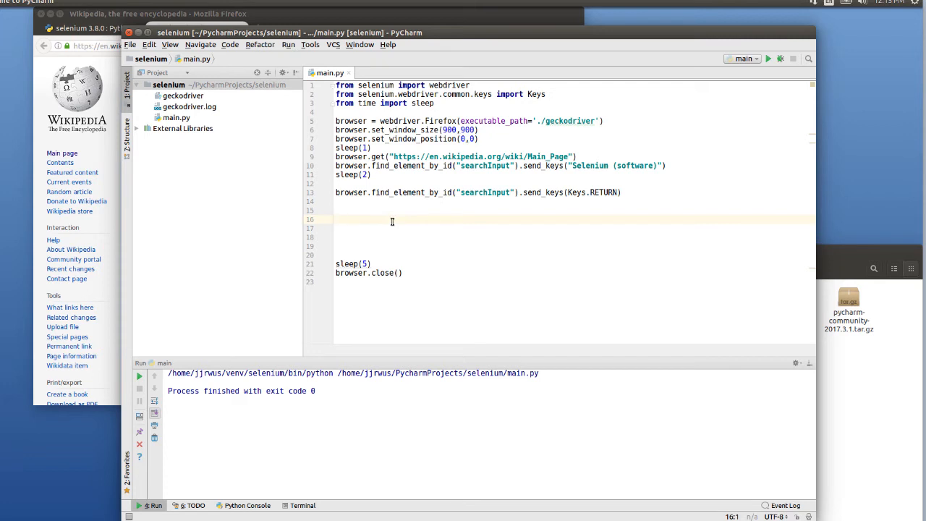
Add sleep(2) and browser.execute_script("windows.scrollTo(0,600);") to scroll down 600 pixels.
type("sleep(2")
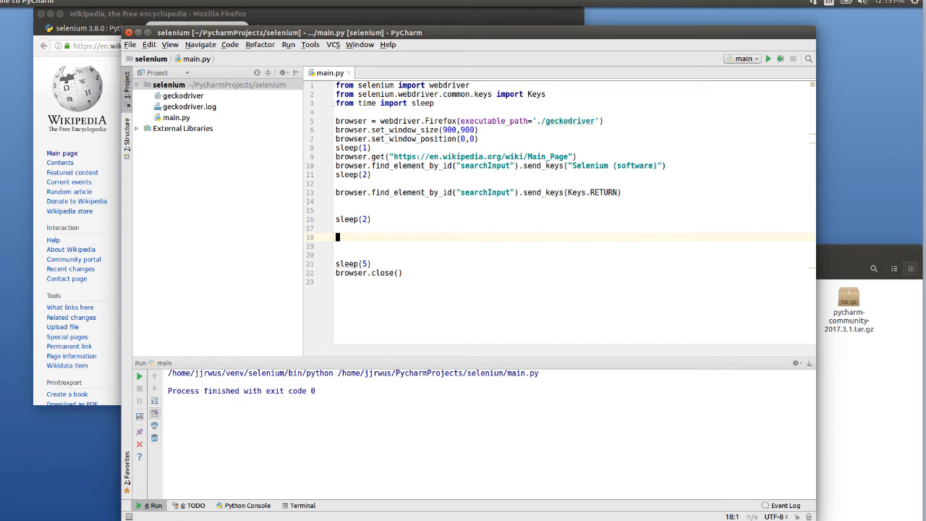
type("browser")
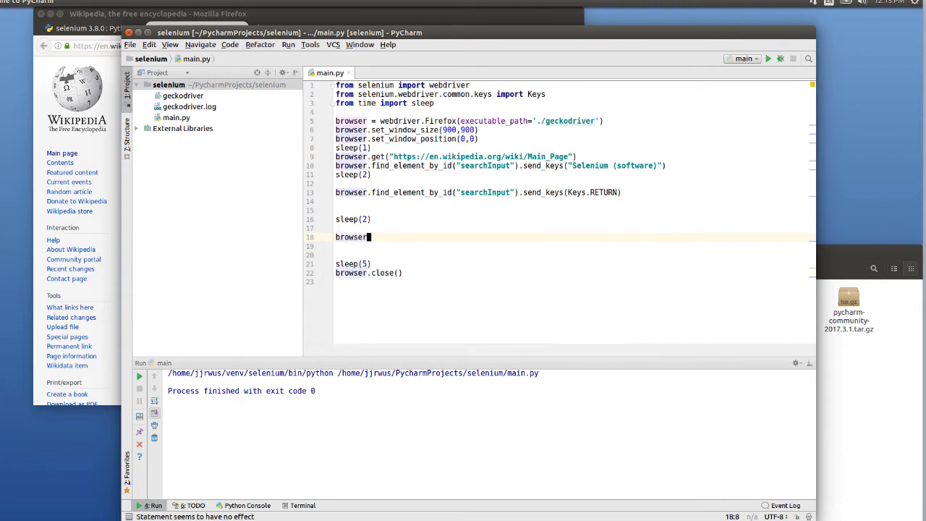
type("execute_script(")
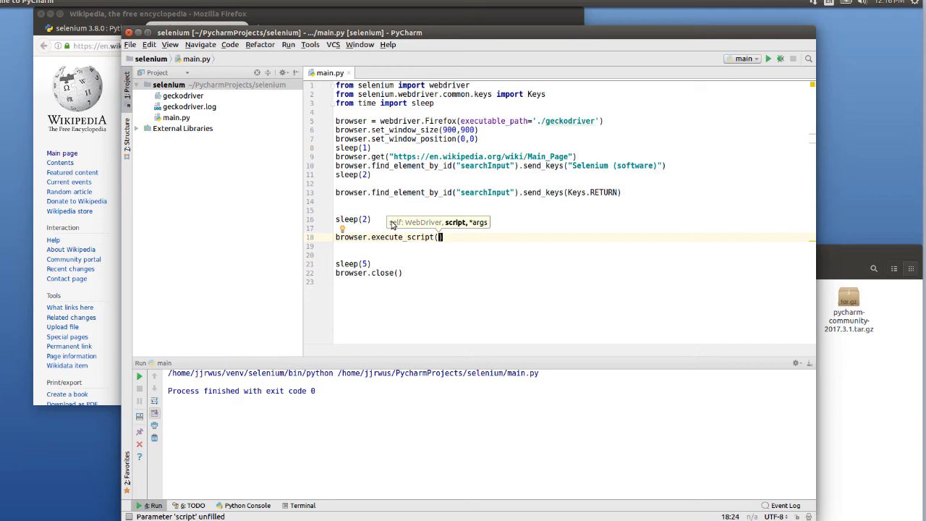
type("\"window")
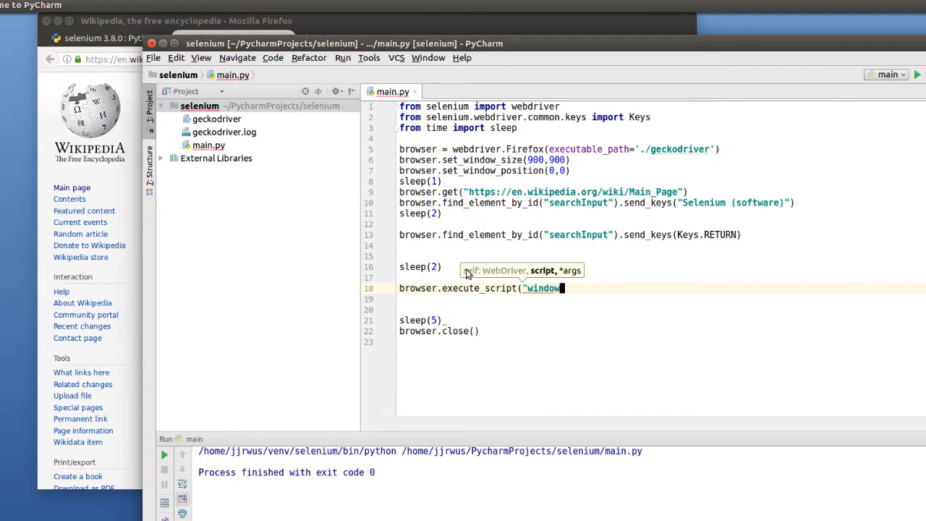
type("s")
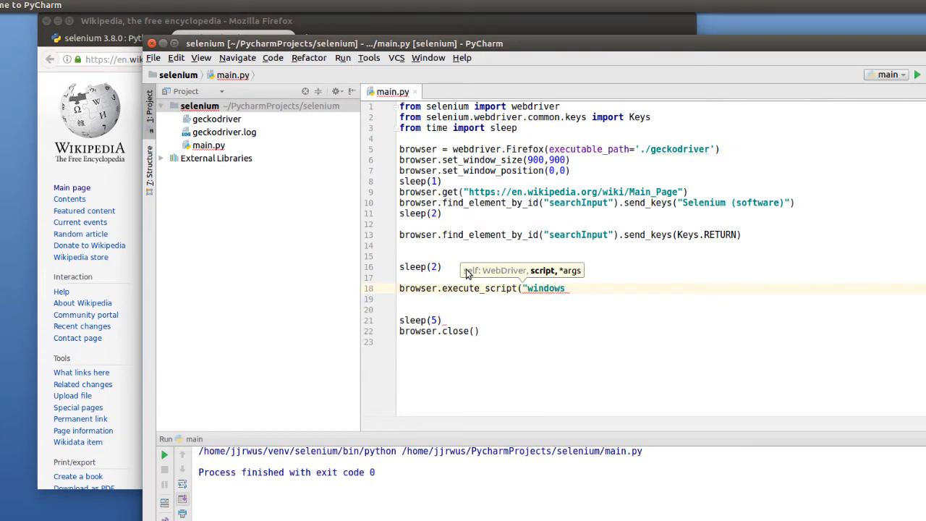
type(".scrollTo(")
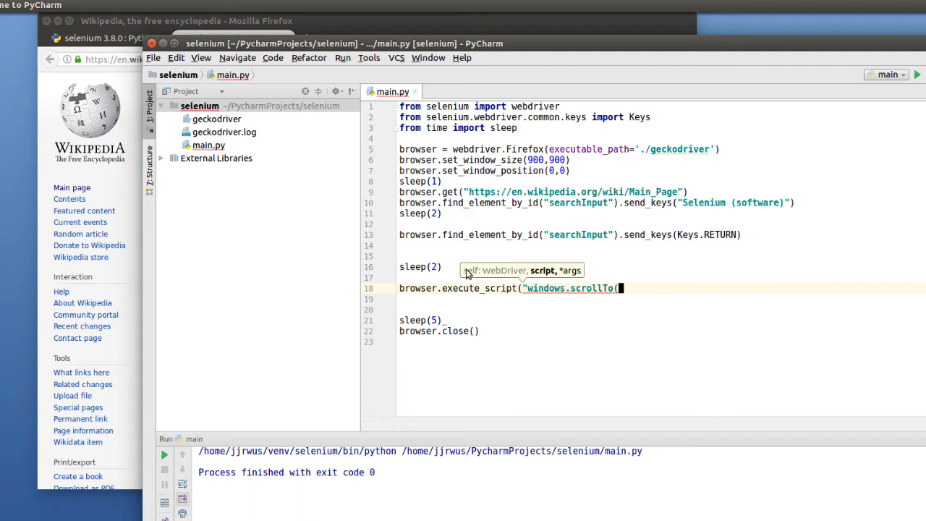
type("0,600;\")")
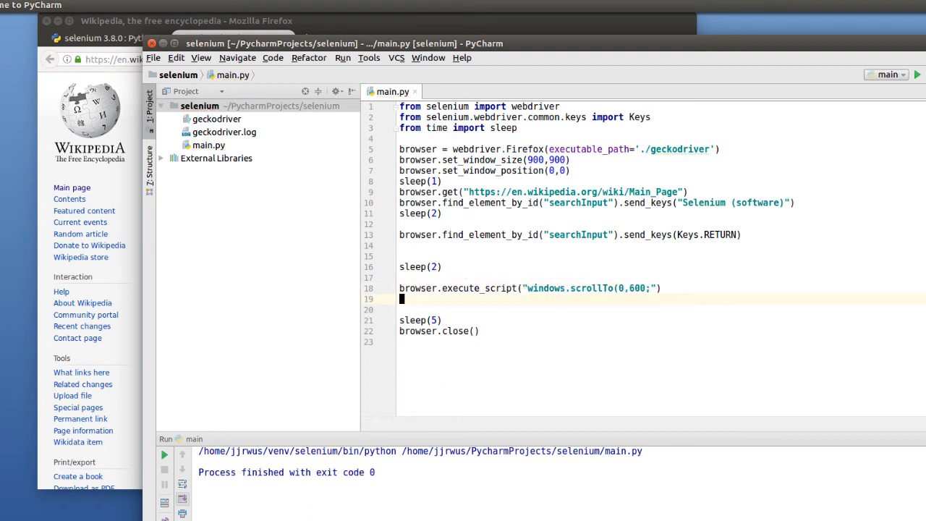
Add sleep(2) and browser.execute_script("windows.scrollto(0,-600);") to scroll back up.
type("sleep(2")
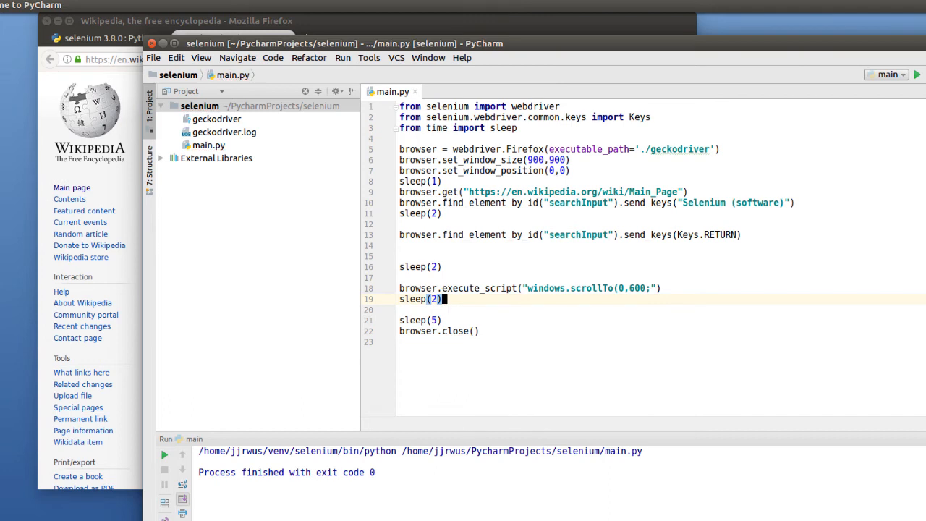
left_click(417, 310)
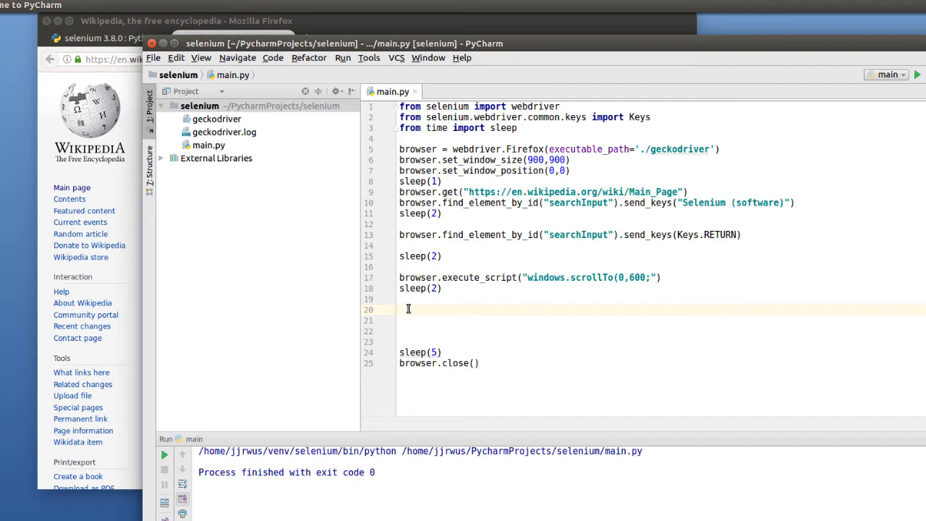
type("browser")
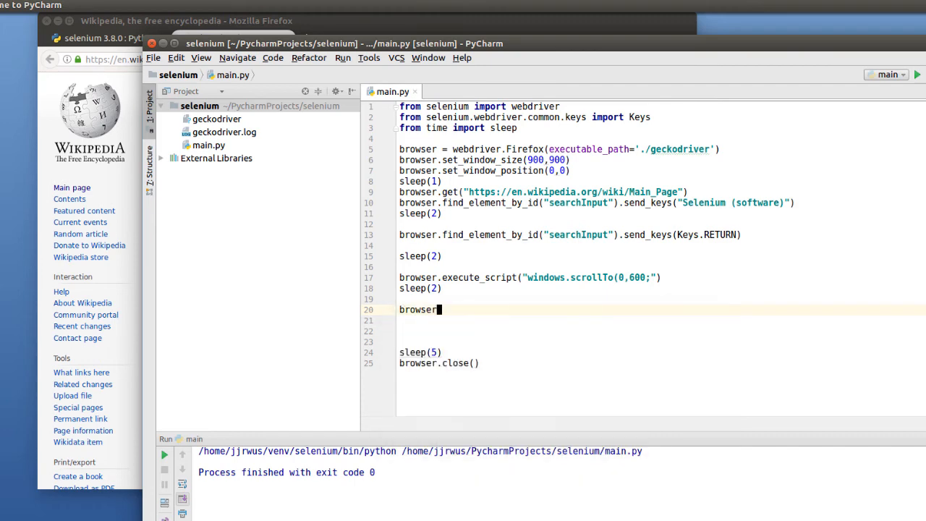
type(".execute_script(")
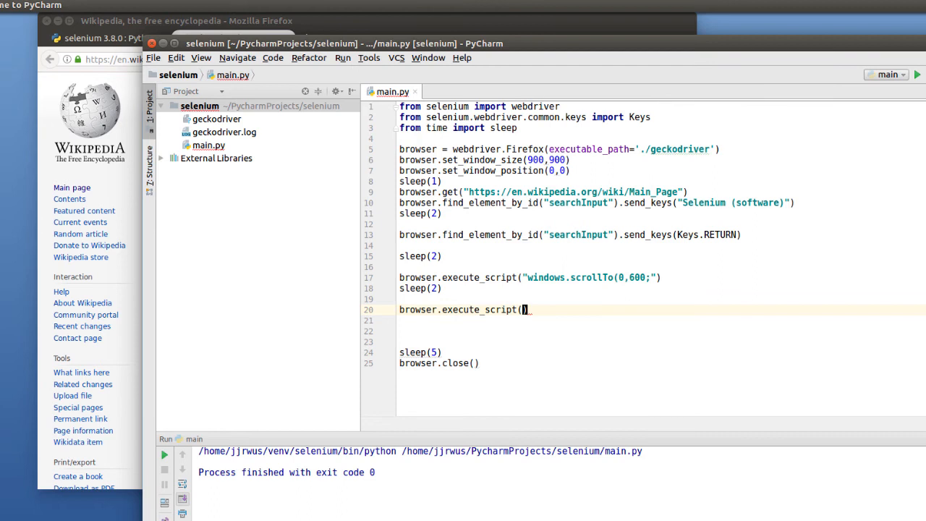
type("windows.scrollto(")
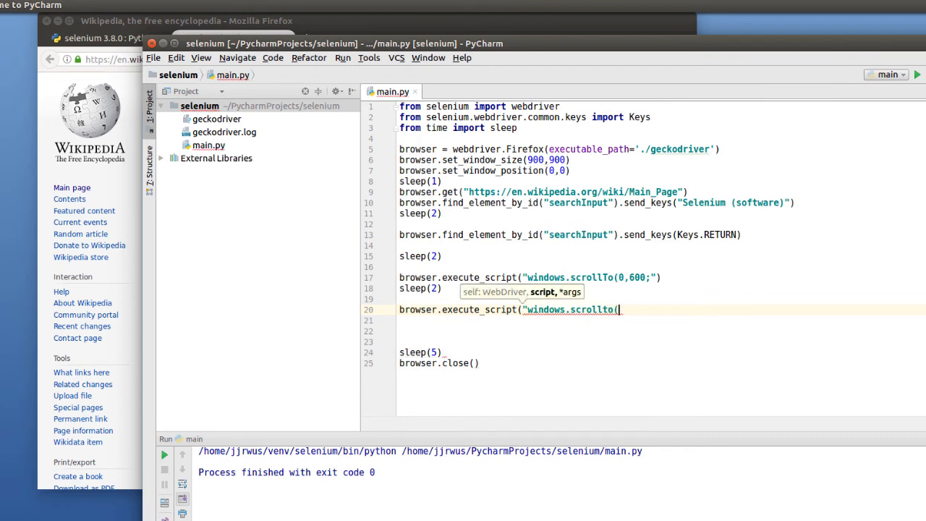
type("0,-600);\")")
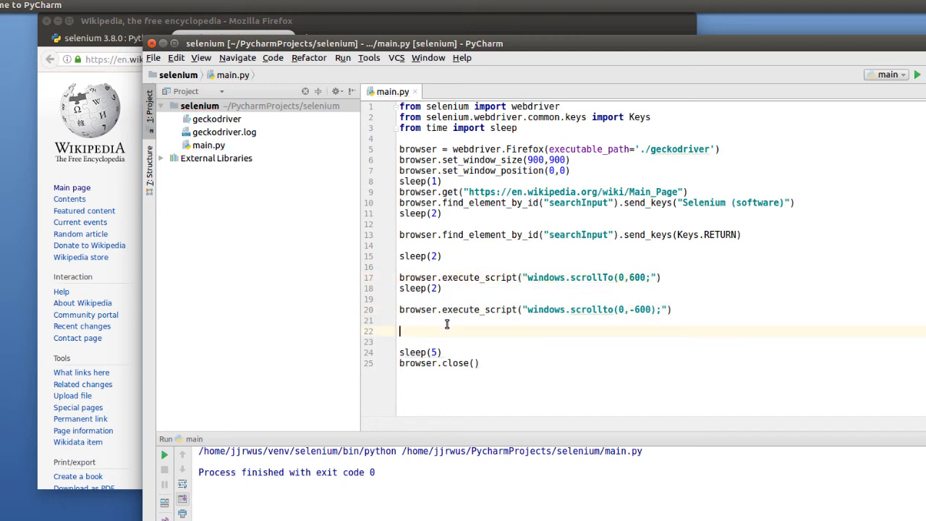
Run main.py and watch Firefox reach the Selenium (software) article before the windows-not-defined error.
right_click(446, 325)
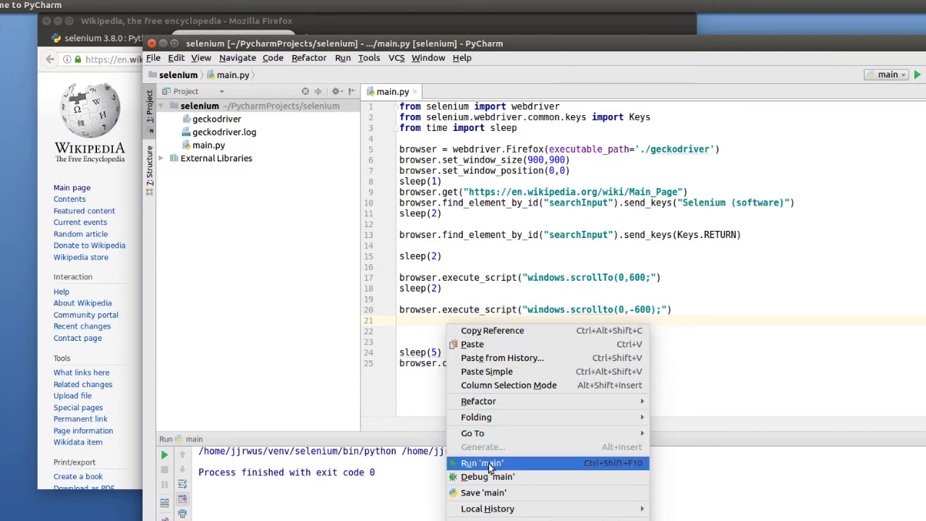
left_click(481, 463)
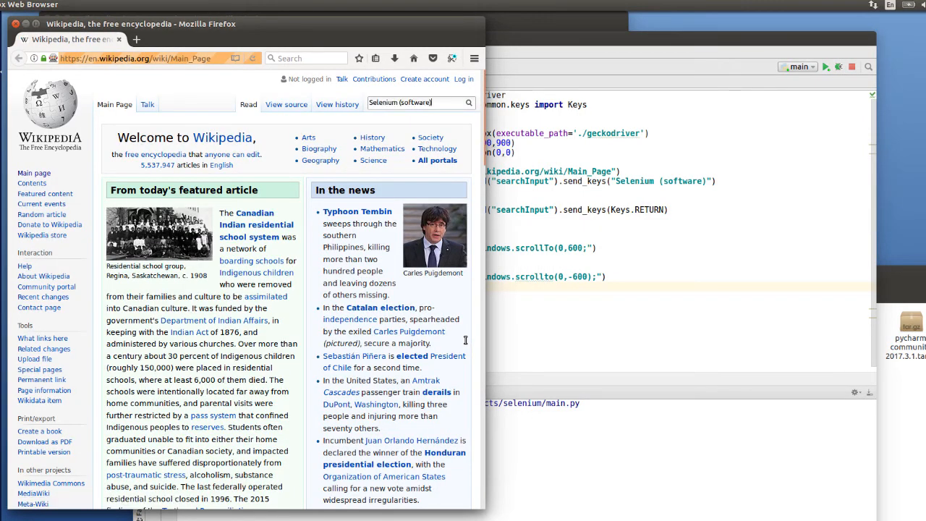
mouse_move(437, 159)
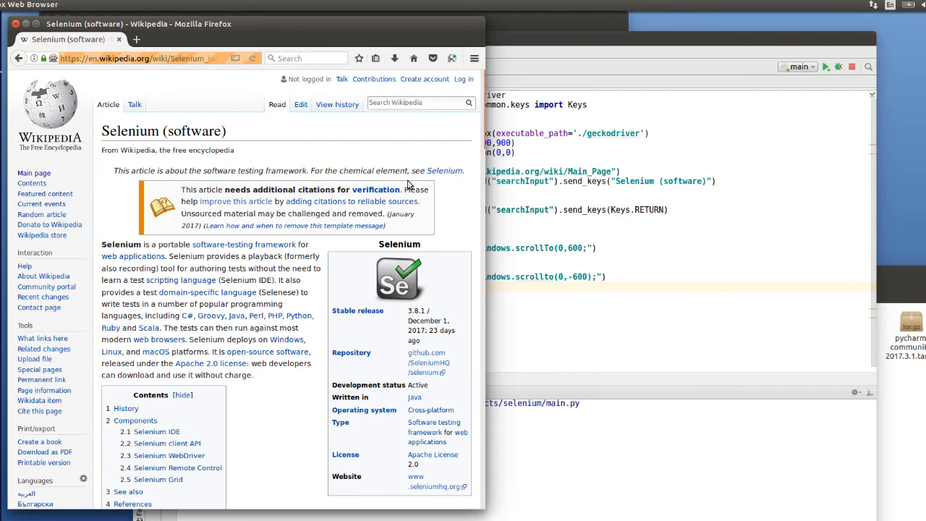
left_click(825, 66)
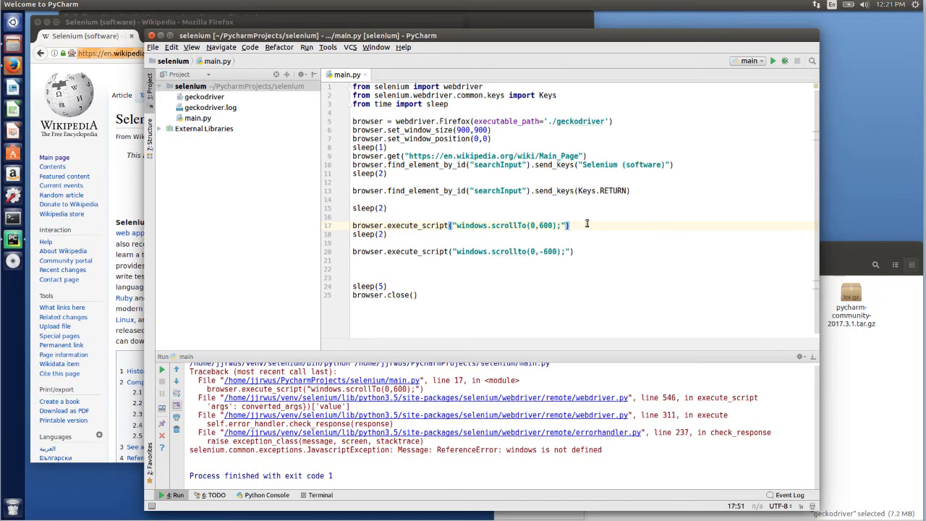
Correct the scroll calls to use window and scrollTo in both execute_script lines.
left_click(541, 226)
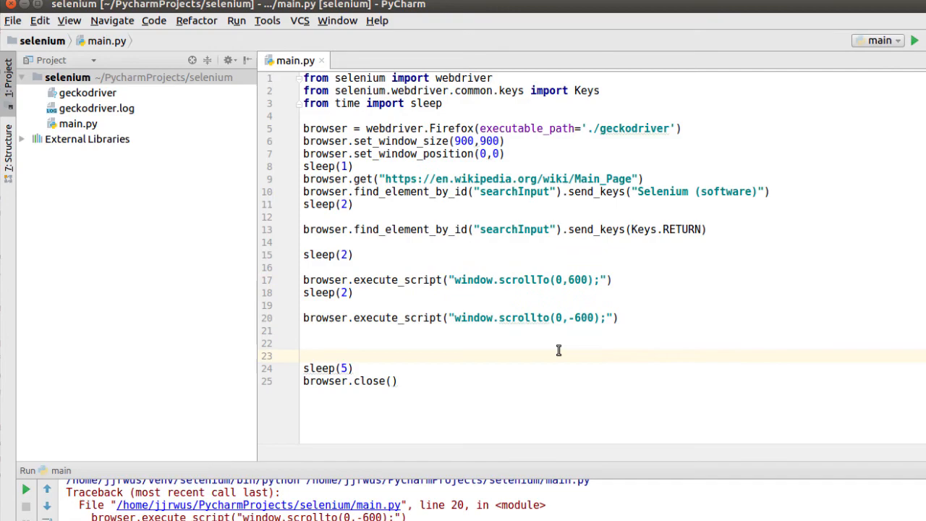
mouse_move(528, 318)
type("T")
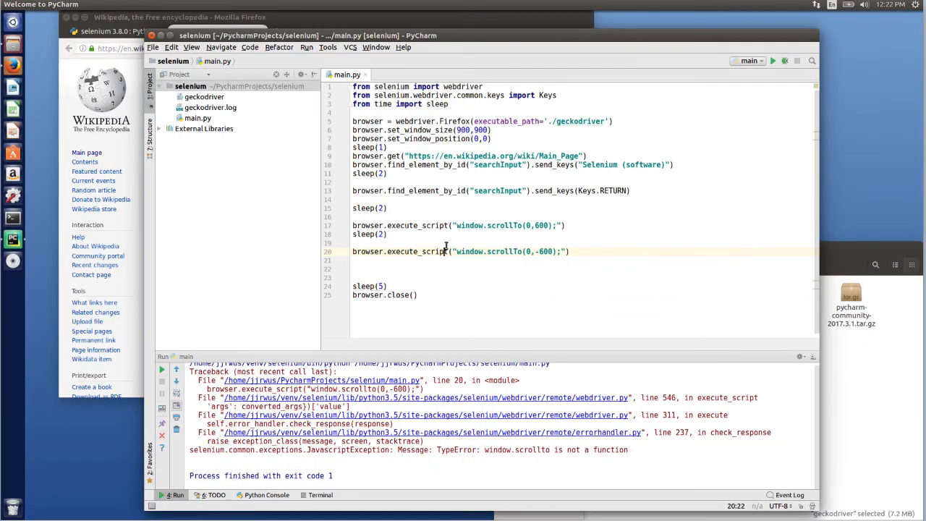
Run 'main' again so Firefox scrolls the Selenium article down to History and back up.
right_click(446, 252)
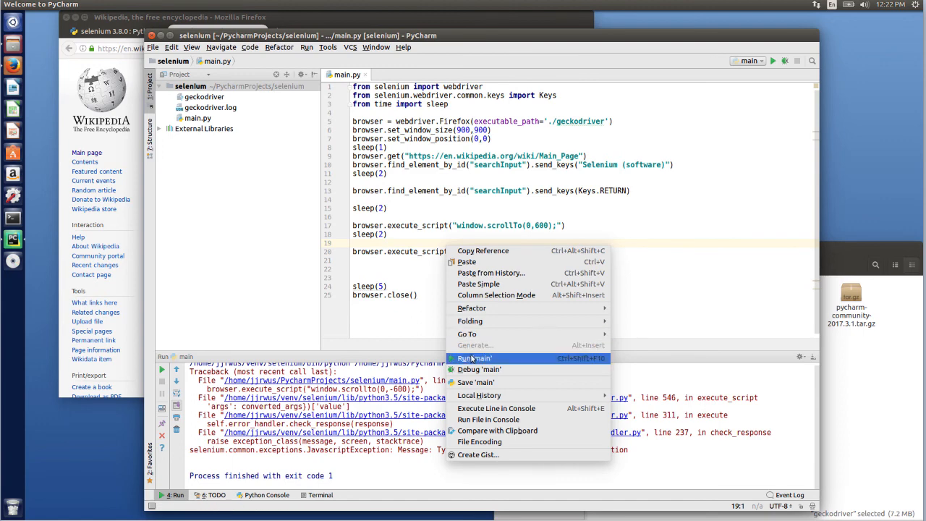
left_click(475, 359)
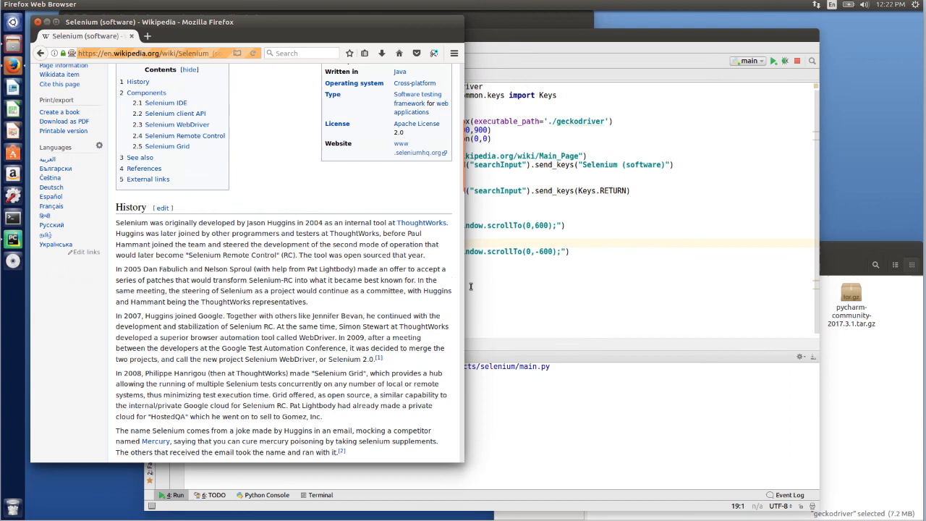
scroll("up", 3)
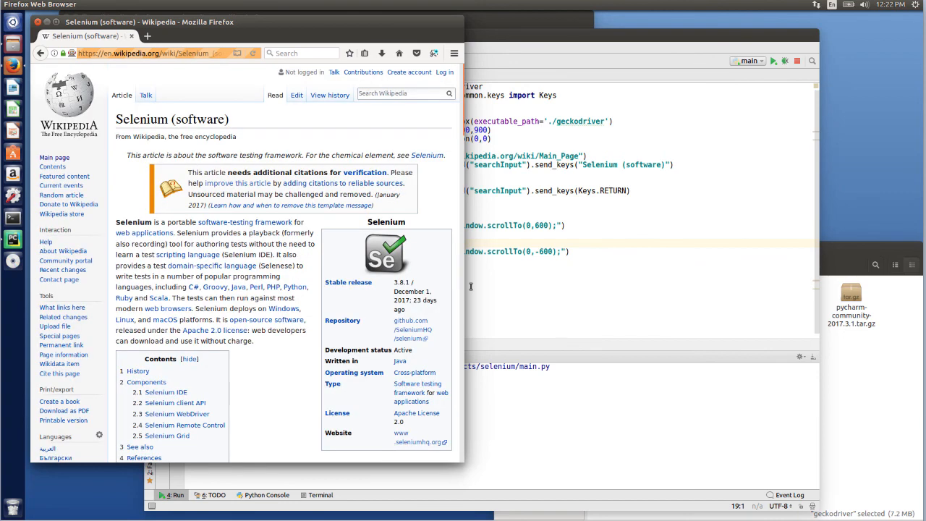